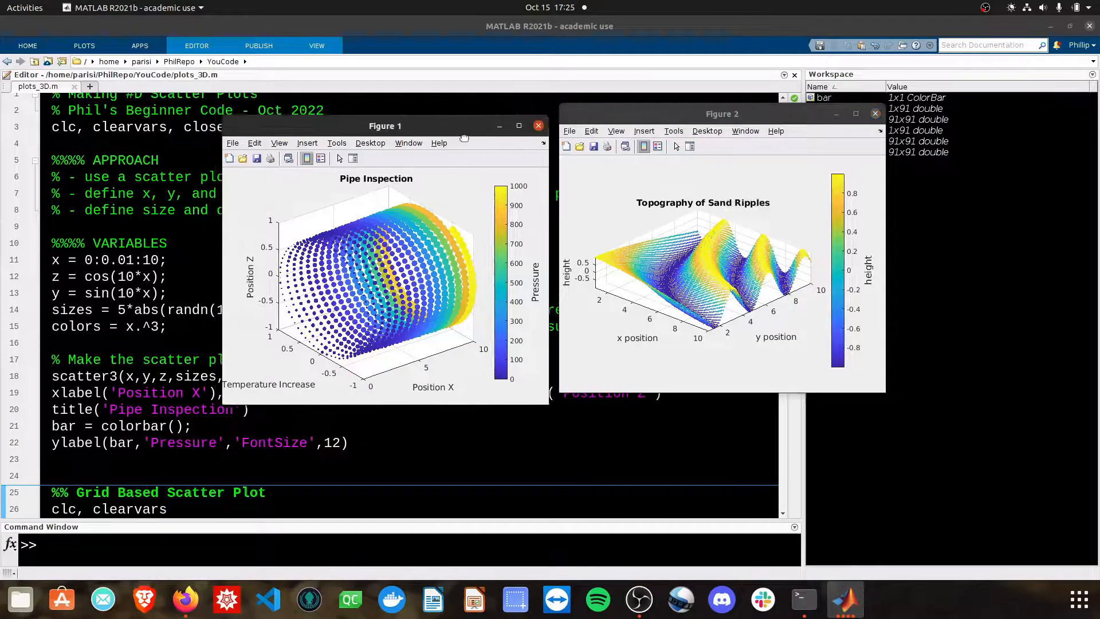
# Drag the Pipe Inspection figure aside to reveal plots_3D.m.
pyautogui.moveTo(384, 126); pyautogui.dragTo(531, 103)
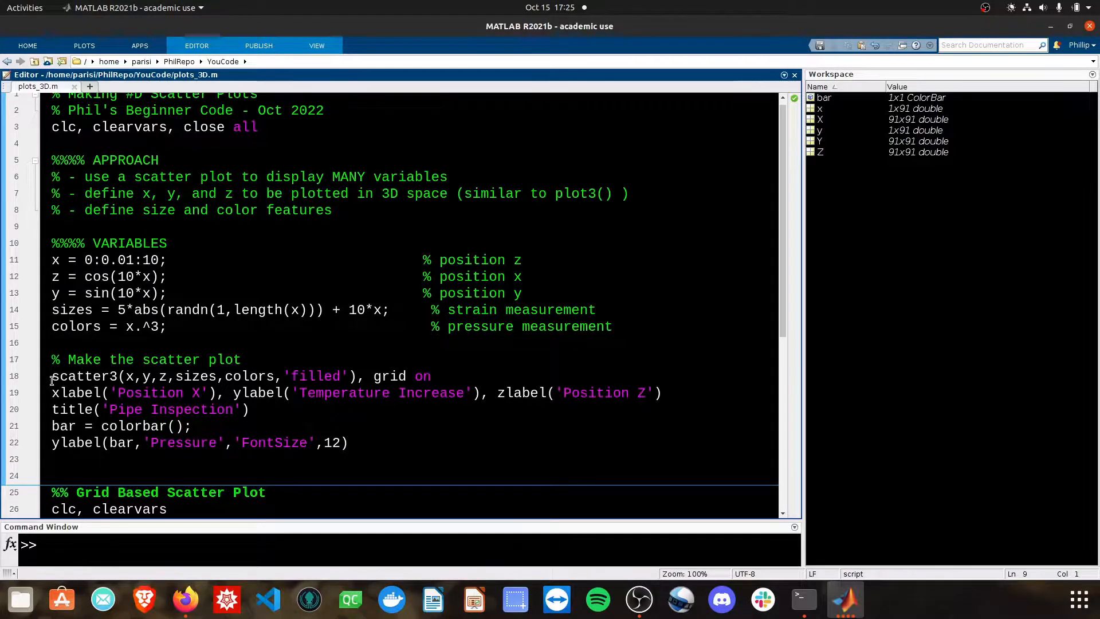
# Run help scatter3 and highlight the S and C arguments in the output.
pyautogui.doubleClick(84, 376)
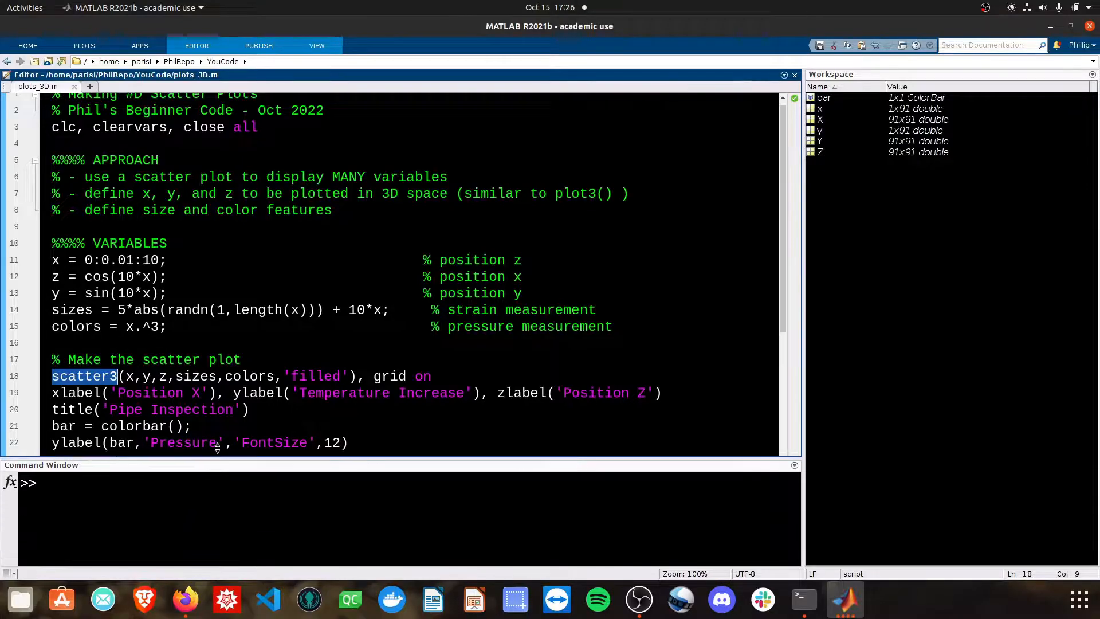
pyautogui.write('help scat')
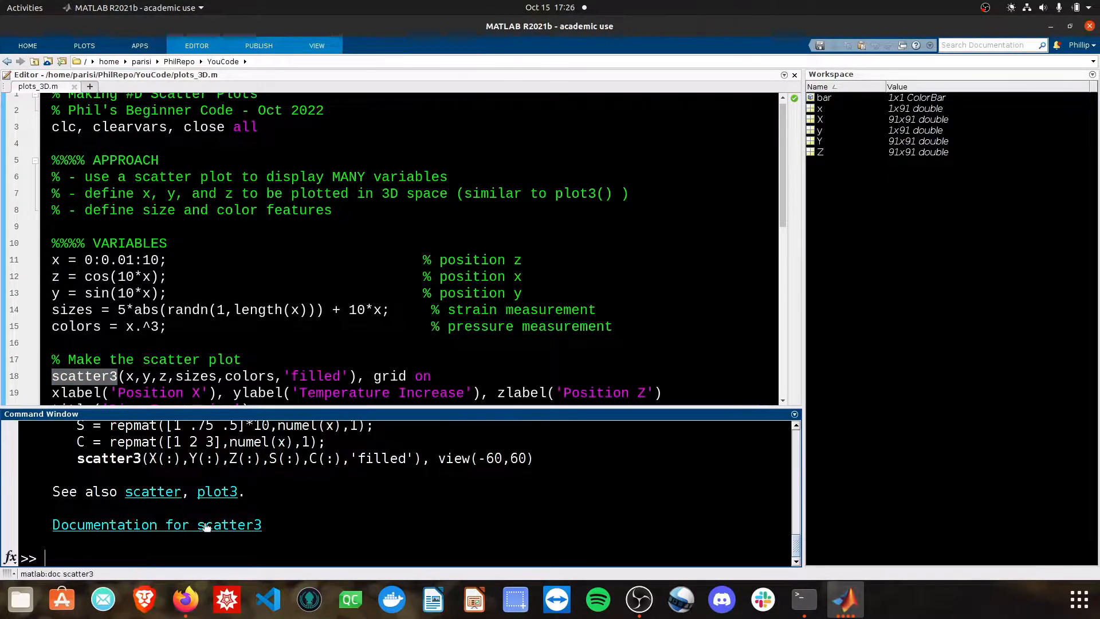
pyautogui.write('help scatter3')
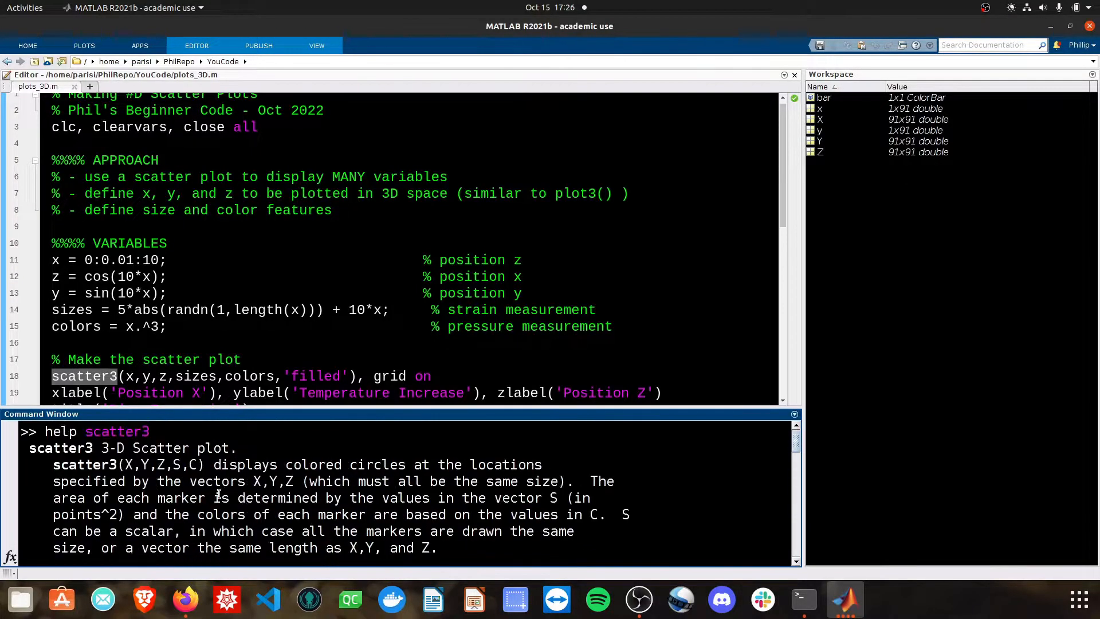
pyautogui.moveTo(149, 463); pyautogui.dragTo(235, 514)
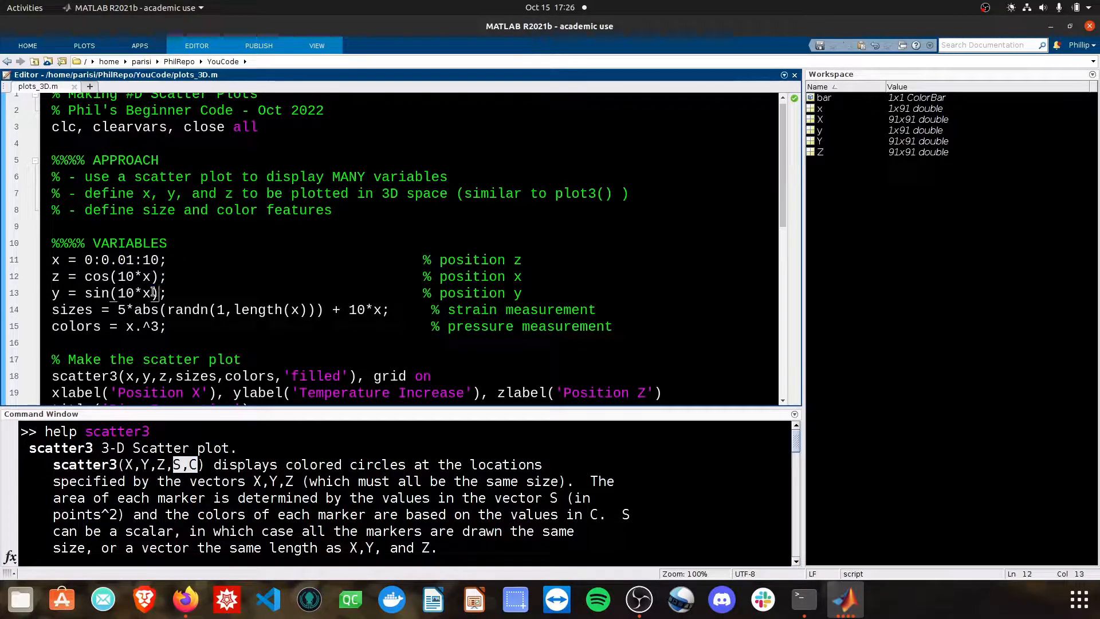
pyautogui.doubleClick(152, 293)
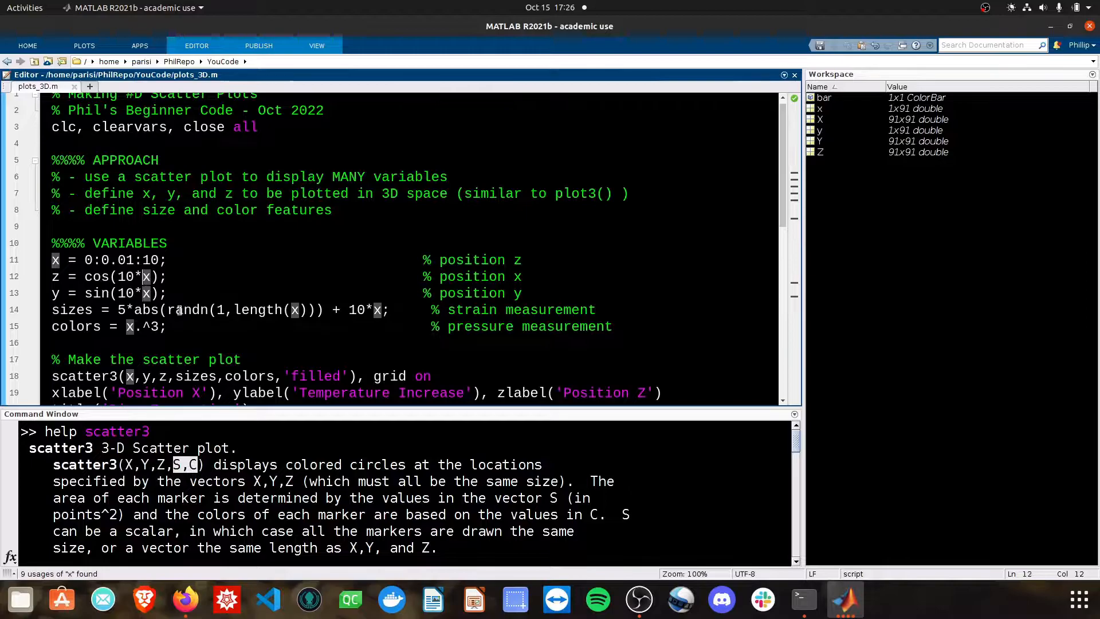
pyautogui.doubleClick(73, 309)
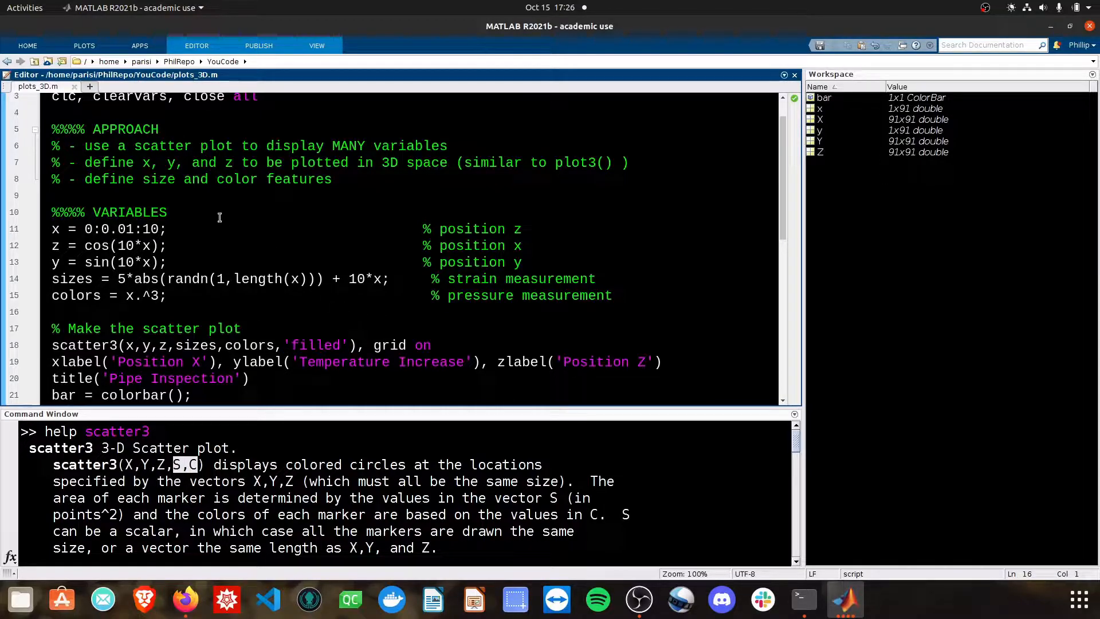
pyautogui.moveTo(52, 228); pyautogui.dragTo(134, 278)
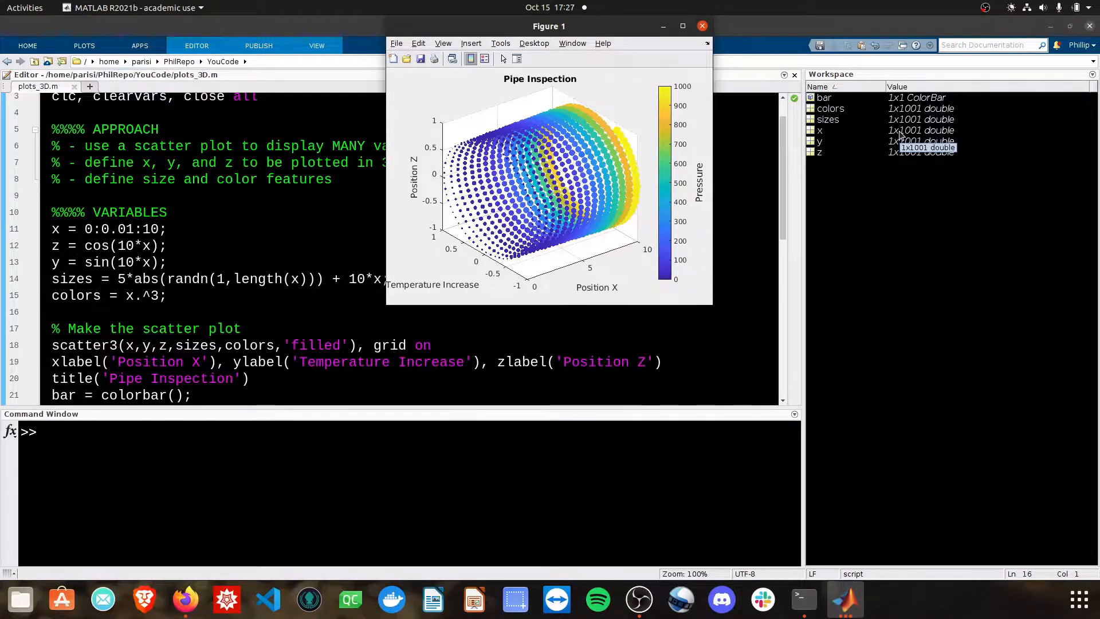
# Inspect the 1001-element workspace vectors and the colorbar label line, then return to the script.
pyautogui.click(701, 26)
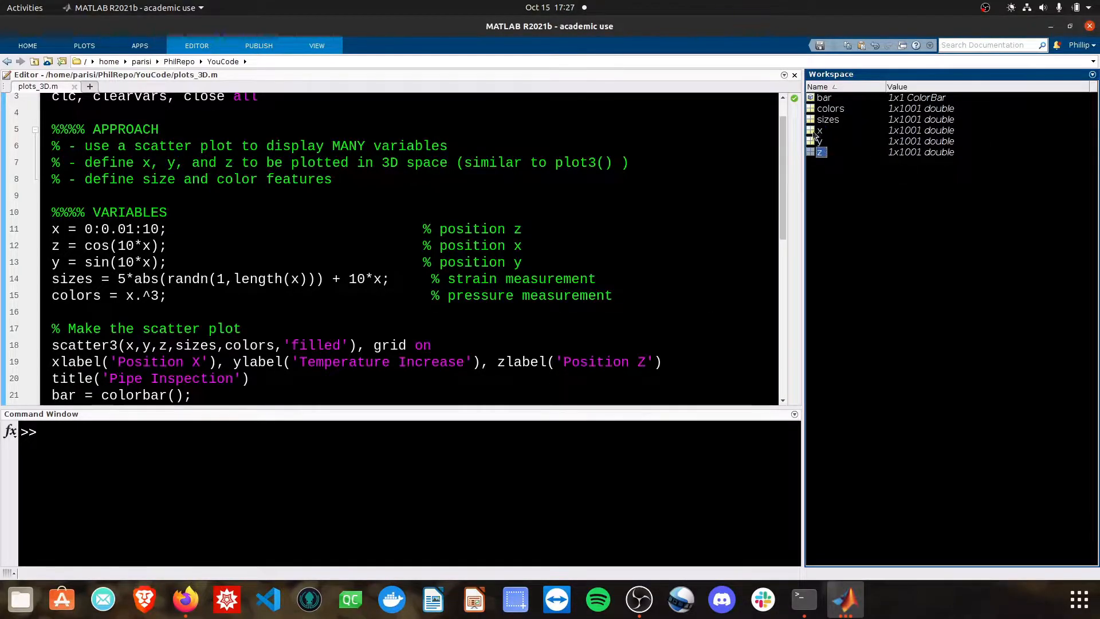
pyautogui.click(830, 109)
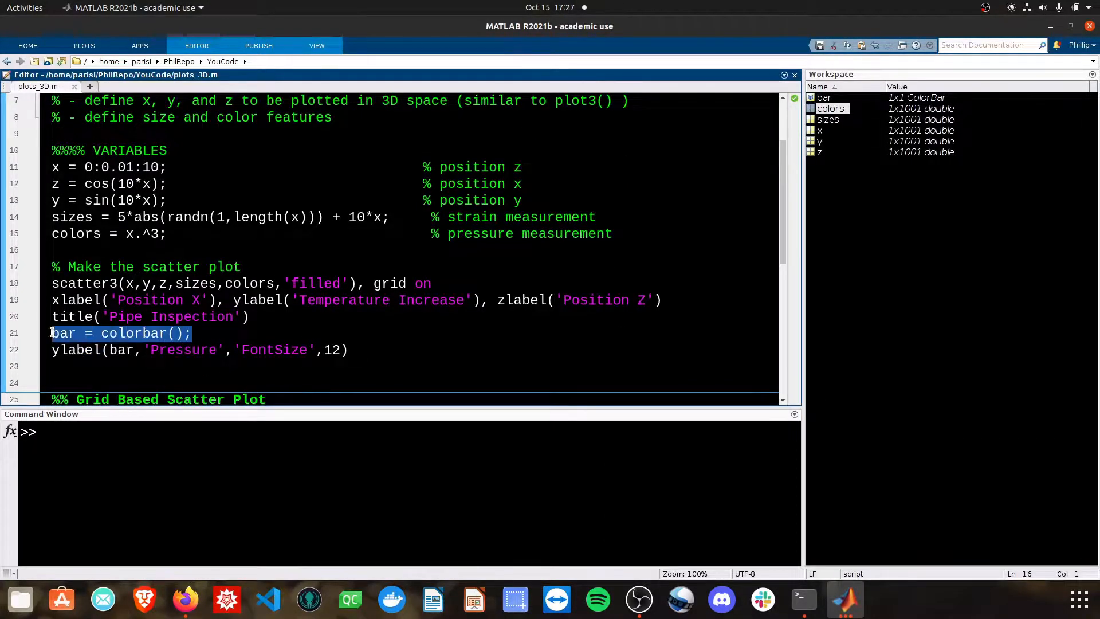
pyautogui.click(85, 350)
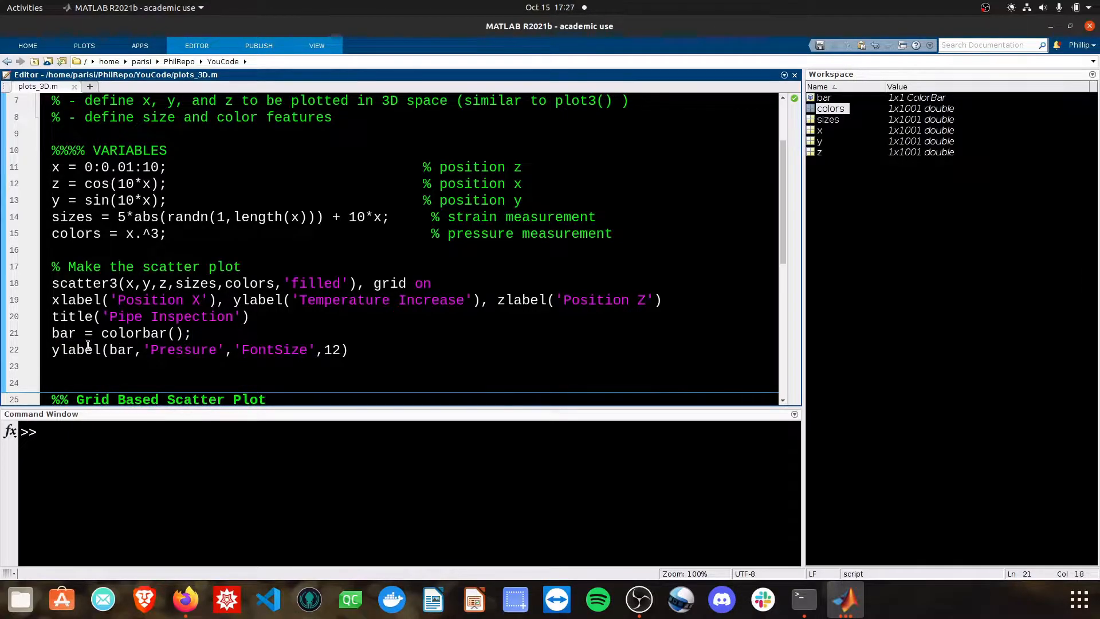
pyautogui.doubleClick(76, 350)
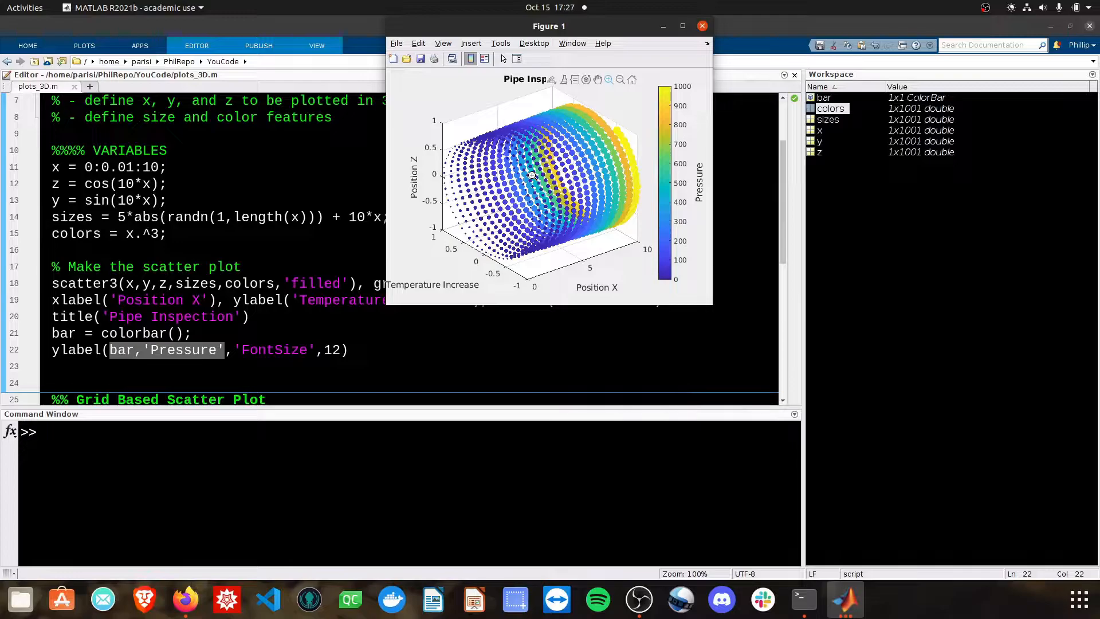
pyautogui.click(700, 26)
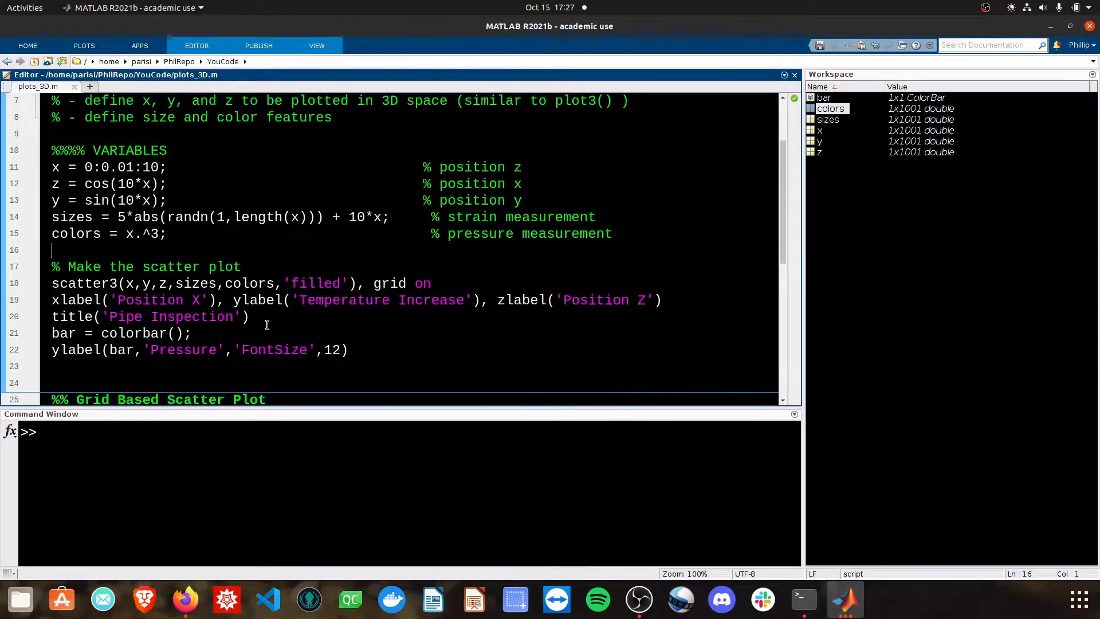
# Scroll to the grid section and highlight scatter3 and its X(:) argument.
pyautogui.scroll(-3)
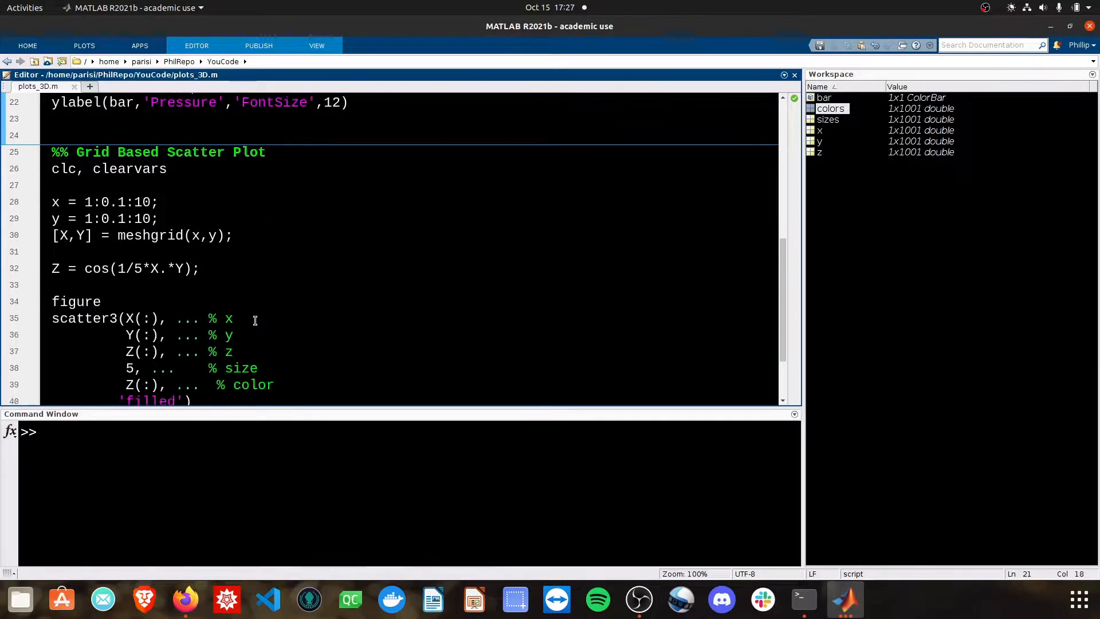
pyautogui.scroll(-3)
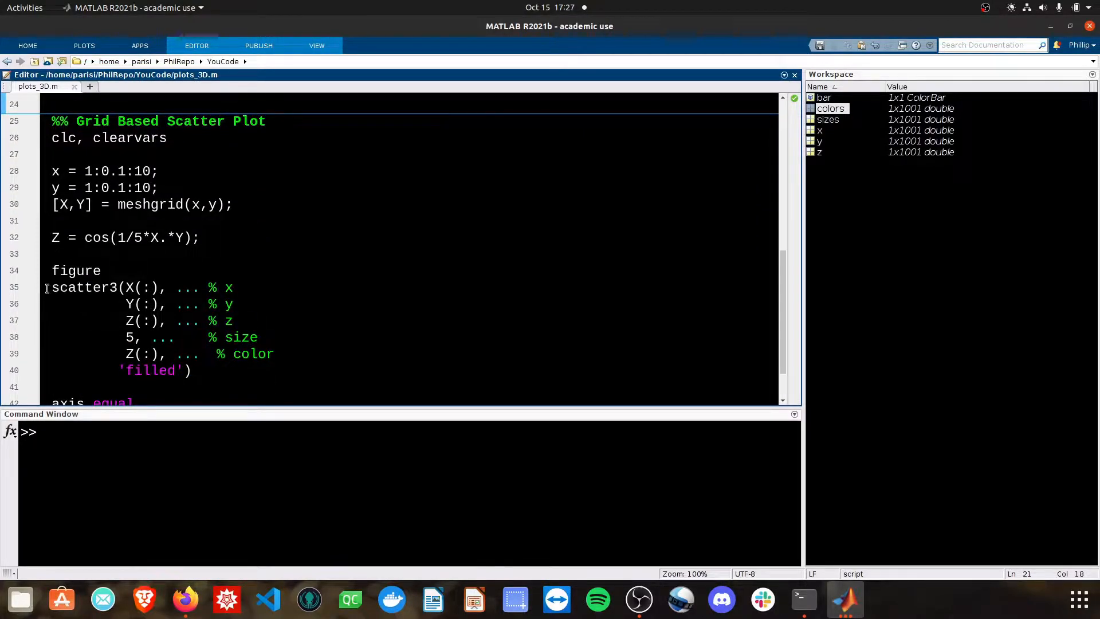
pyautogui.doubleClick(82, 287)
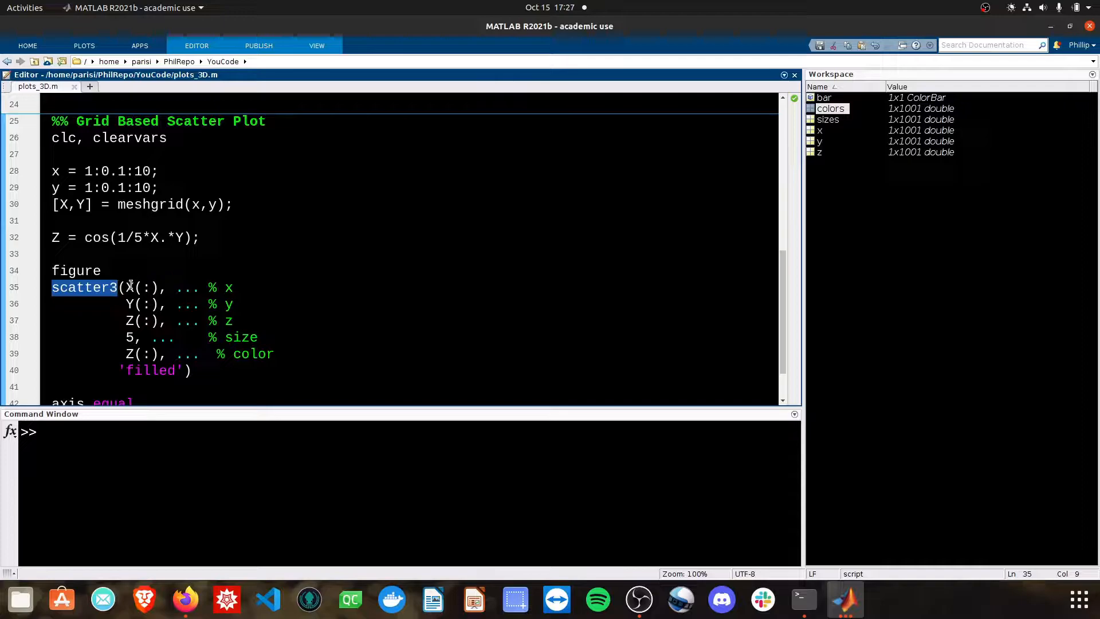
pyautogui.moveTo(125, 287); pyautogui.dragTo(190, 370)
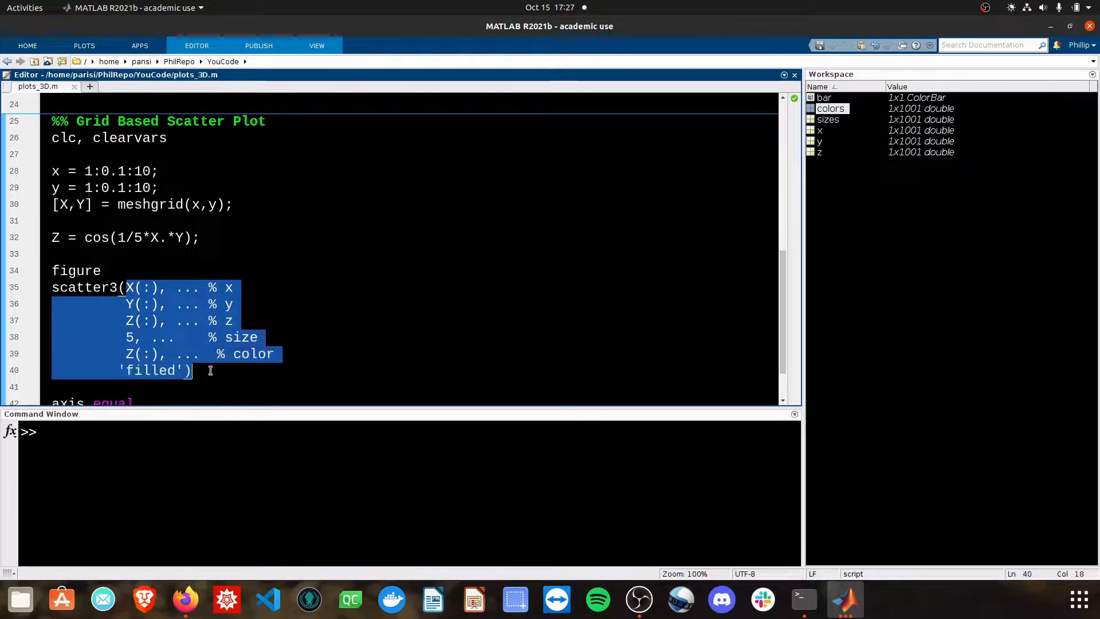
pyautogui.click(182, 286)
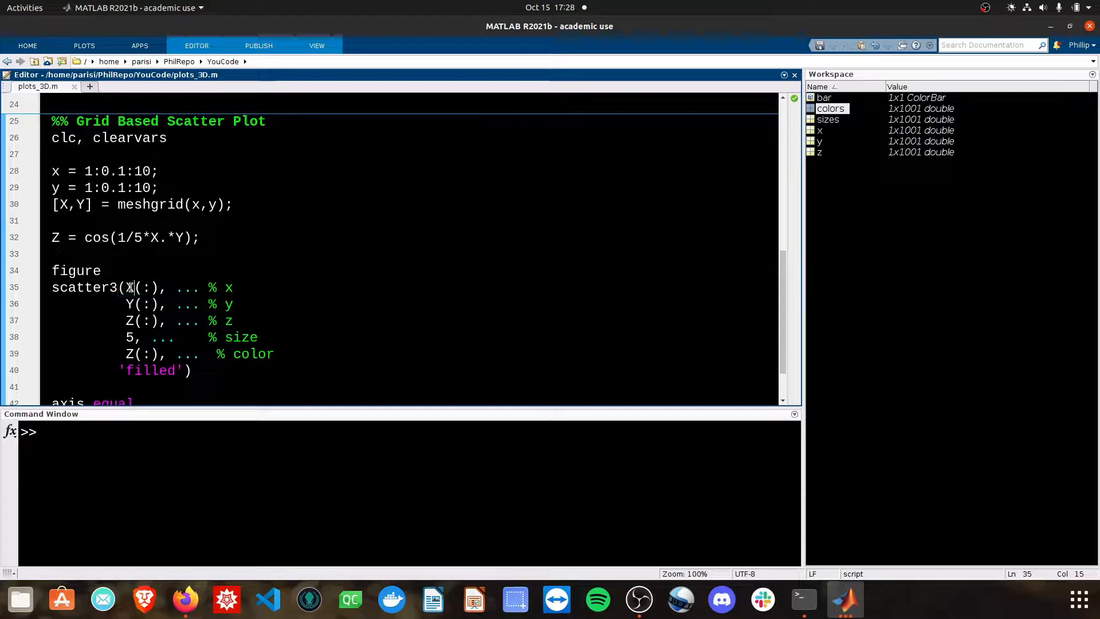
pyautogui.moveTo(126, 288); pyautogui.dragTo(233, 288)
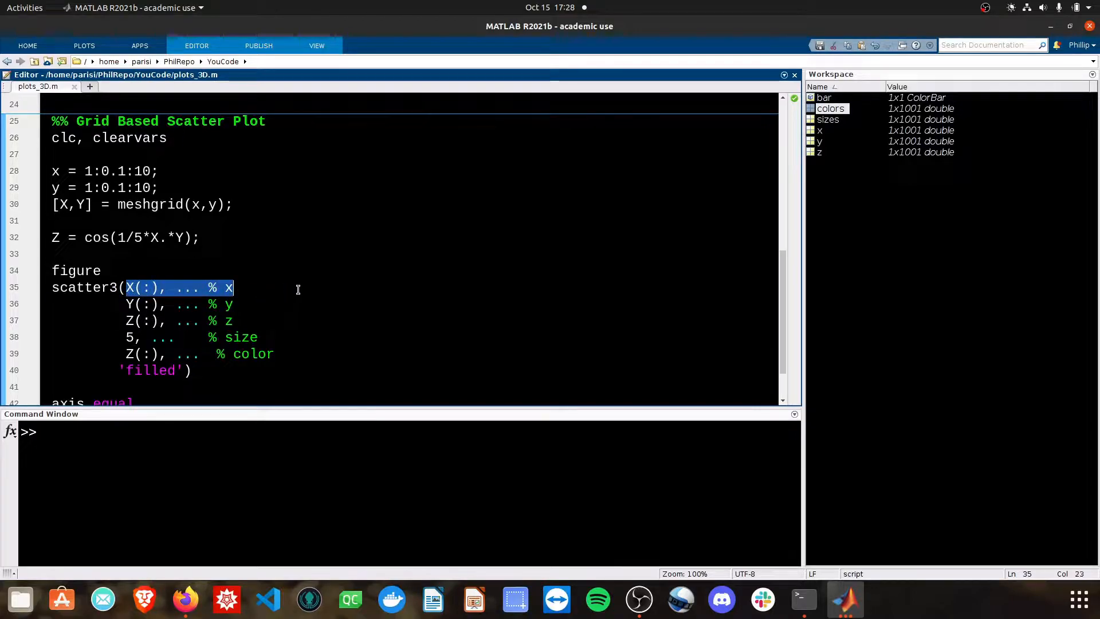
pyautogui.moveTo(331, 291)
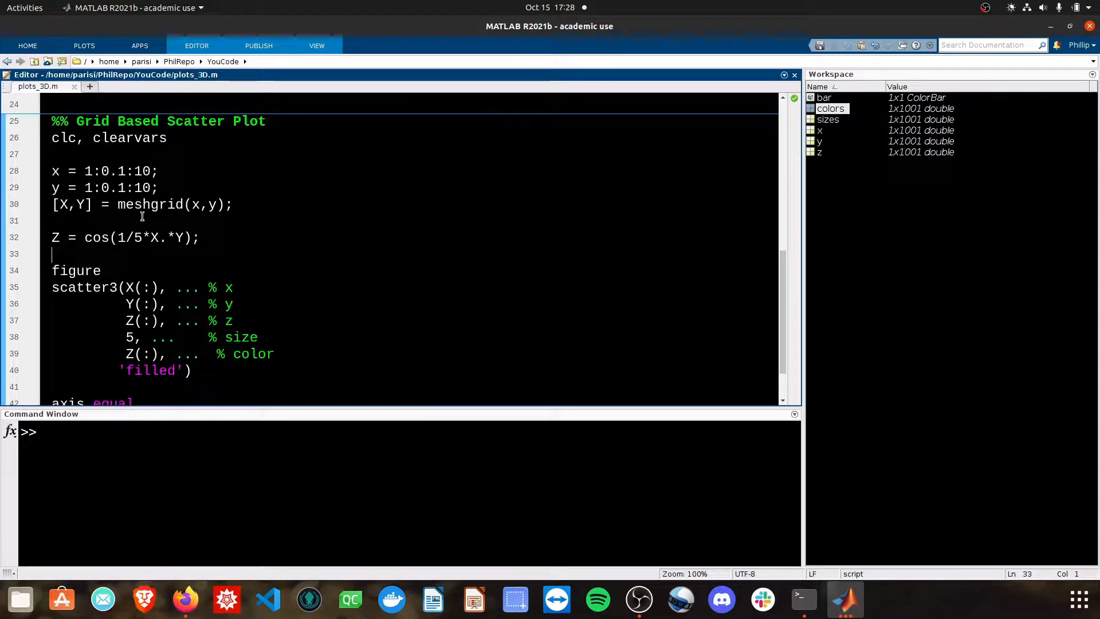
# Select meshgrid and run the section to produce 91x91 X, Y, Z grids.
pyautogui.doubleClick(149, 204)
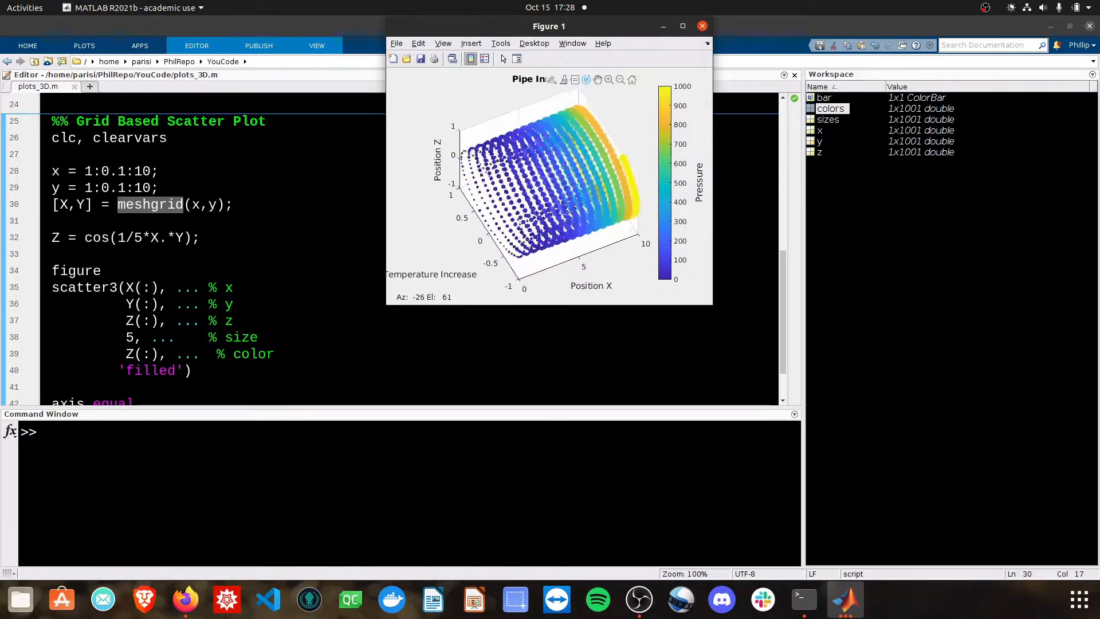
pyautogui.click(701, 25)
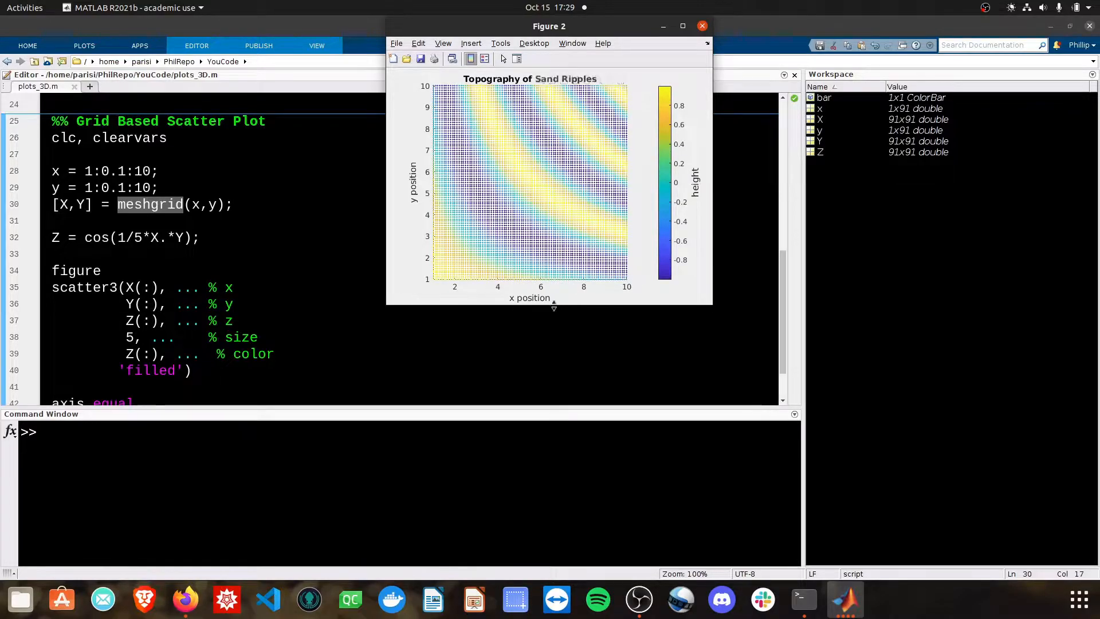
pyautogui.moveTo(442, 105)
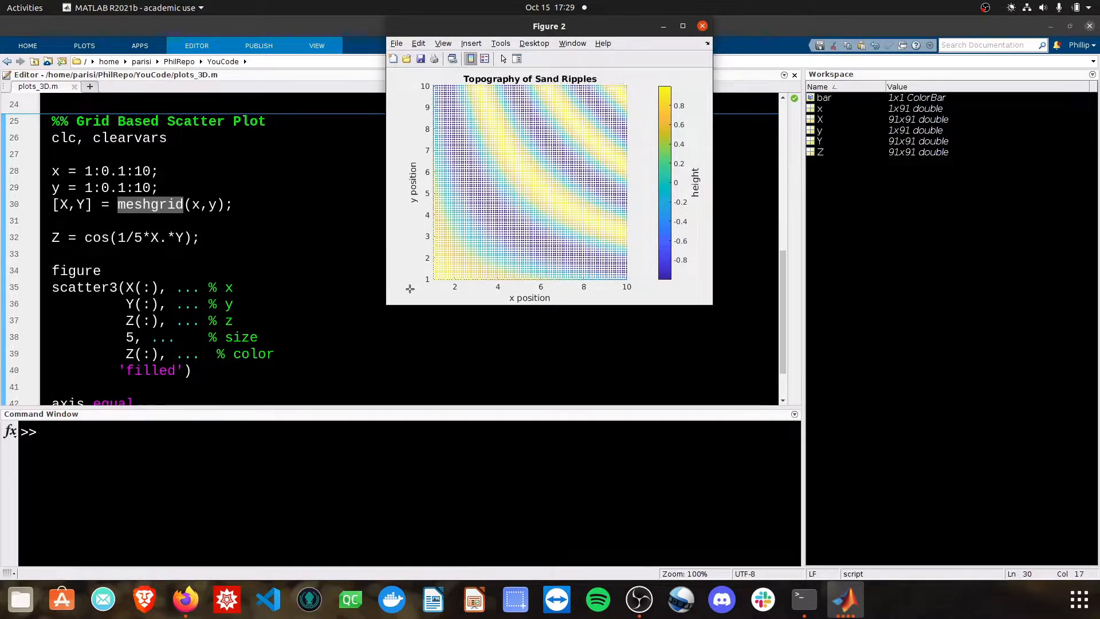
pyautogui.moveTo(127, 208)
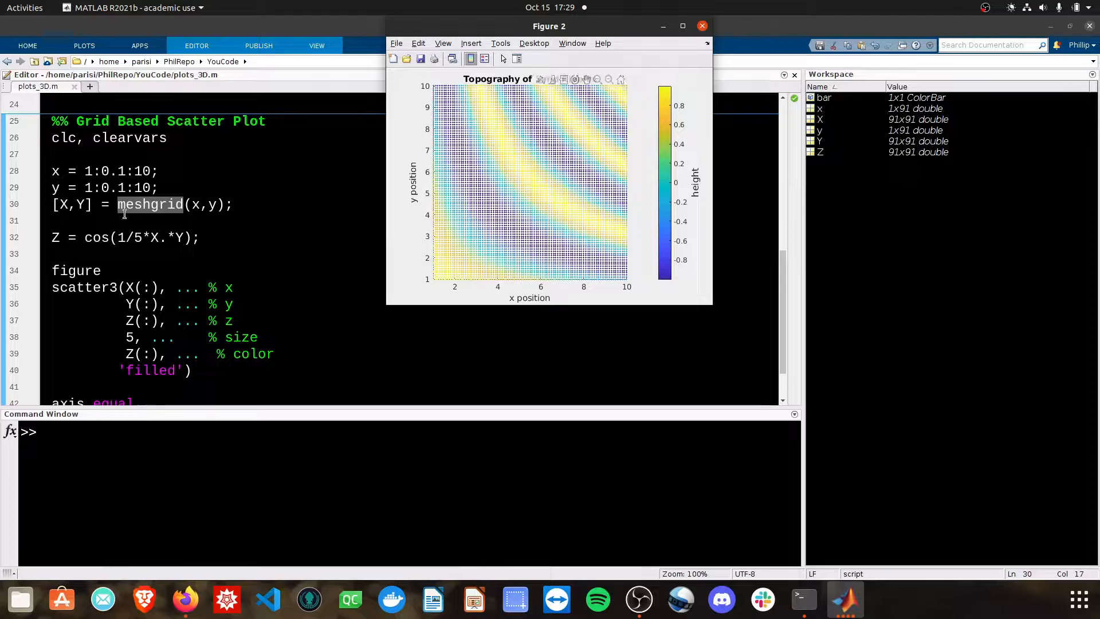
pyautogui.click(701, 25)
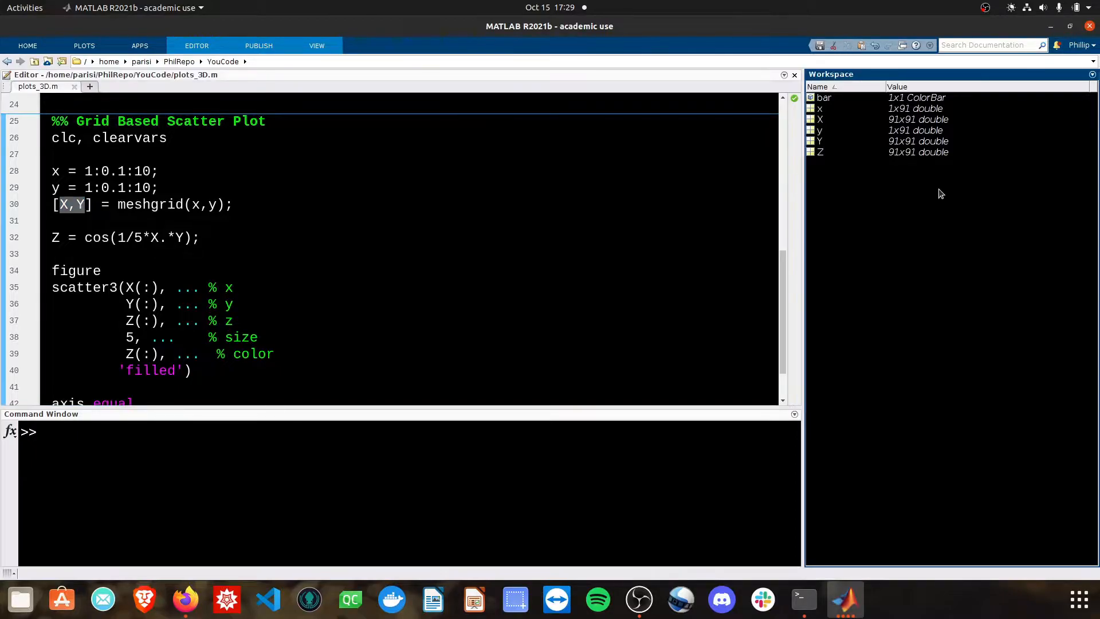
pyautogui.moveTo(936, 190)
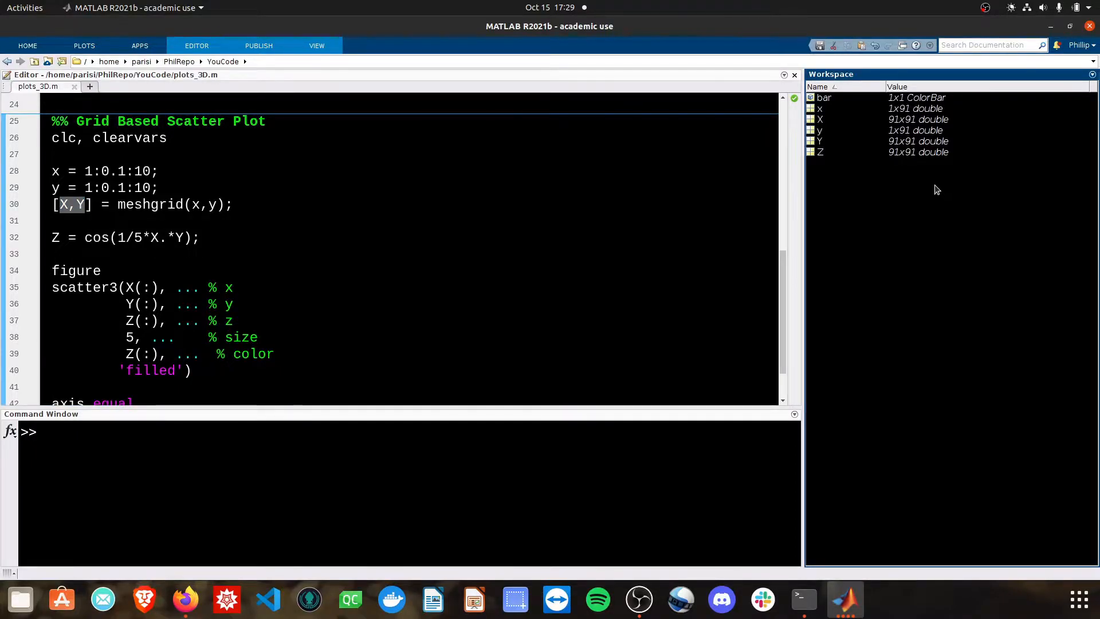
pyautogui.doubleClick(818, 108)
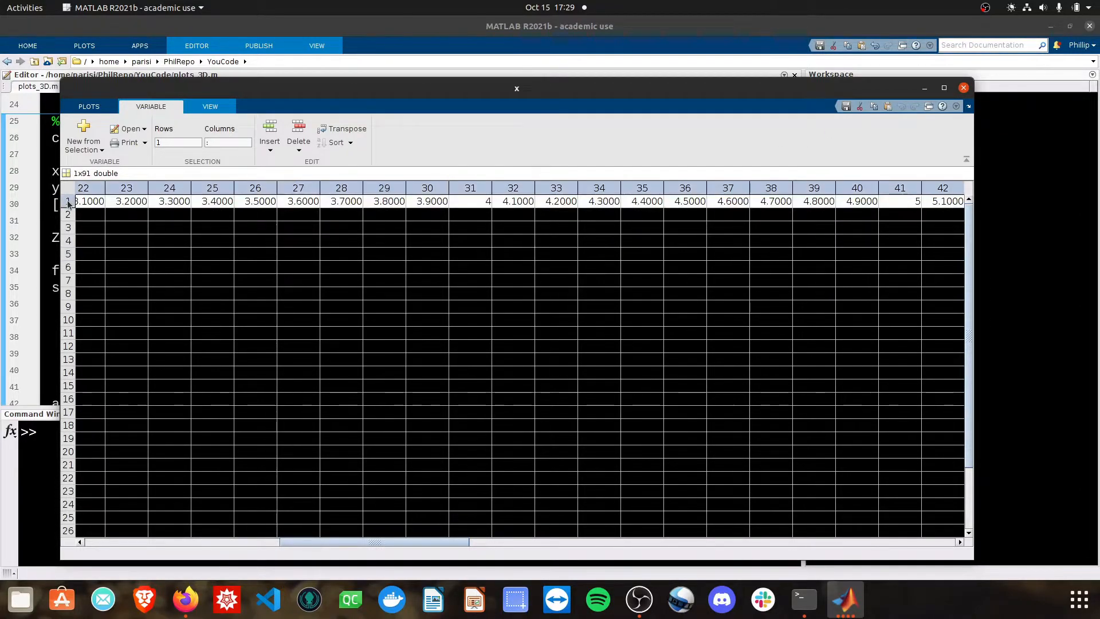
pyautogui.hscroll(-3)
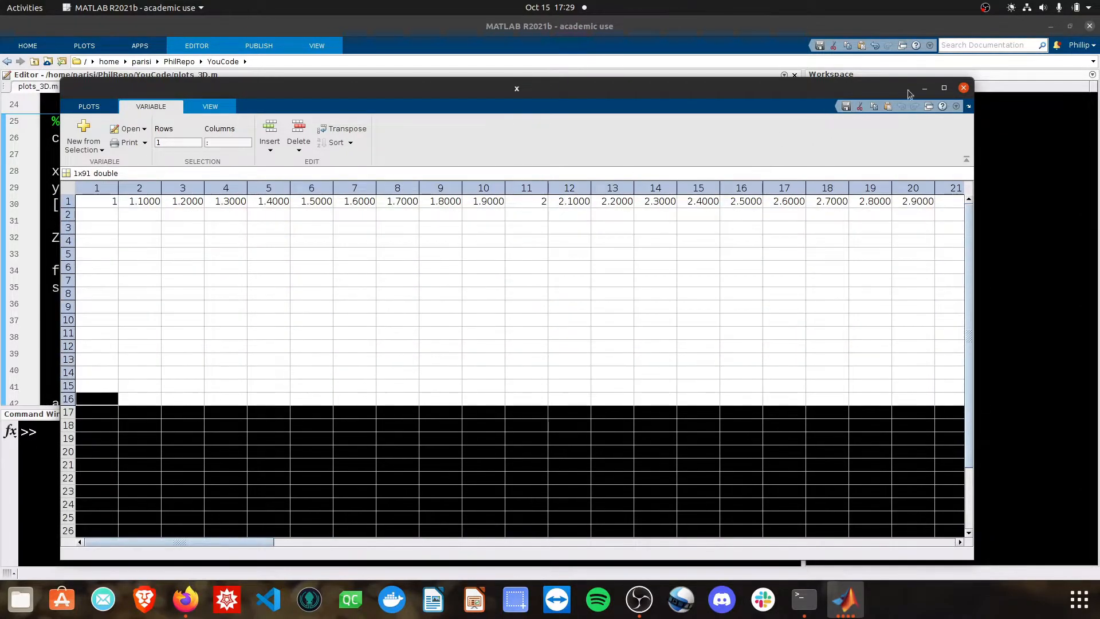
pyautogui.click(962, 87)
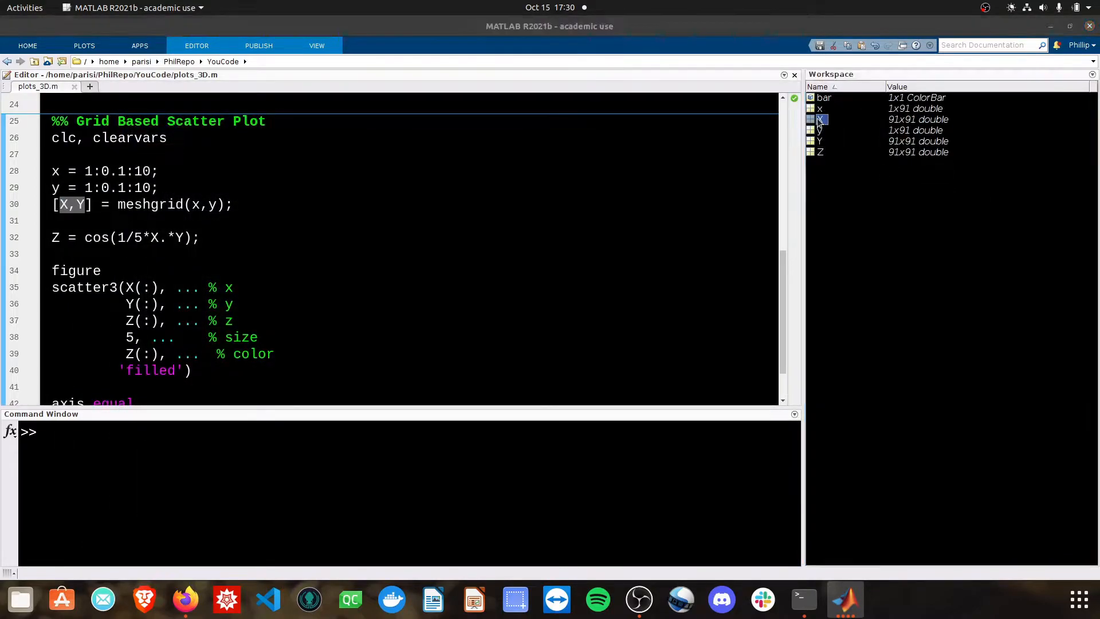
pyautogui.doubleClick(818, 119)
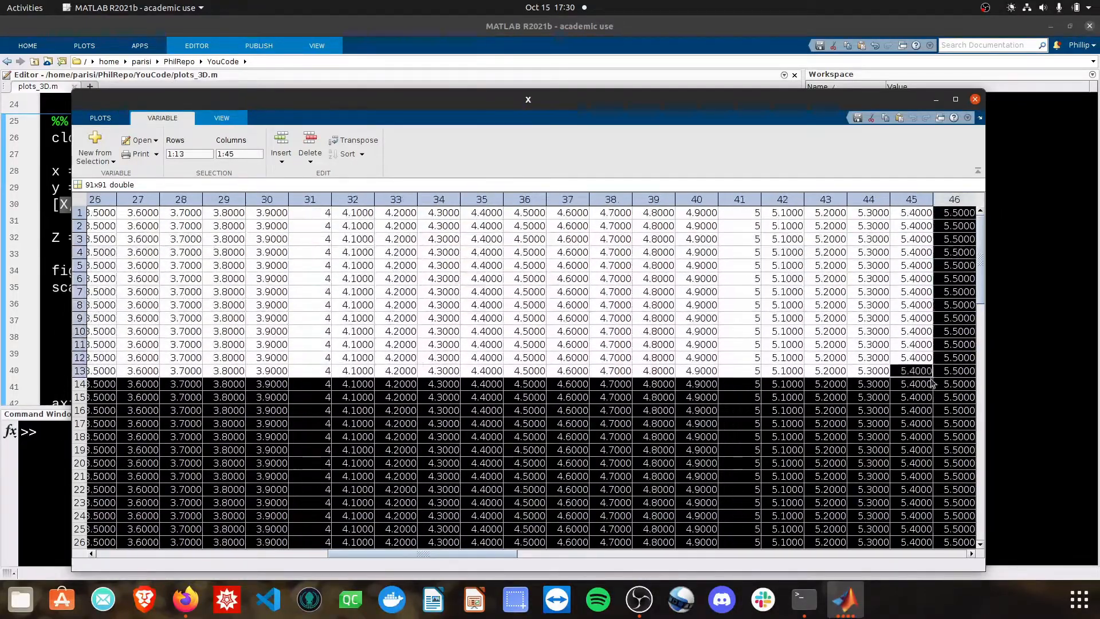
pyautogui.click(527, 100)
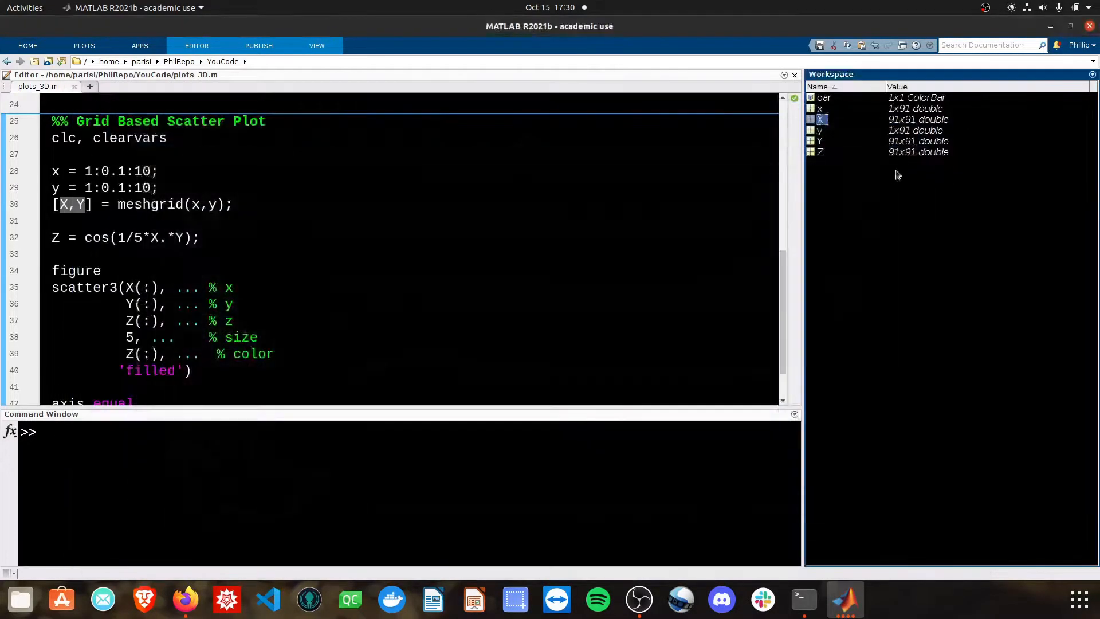
pyautogui.doubleClick(818, 130)
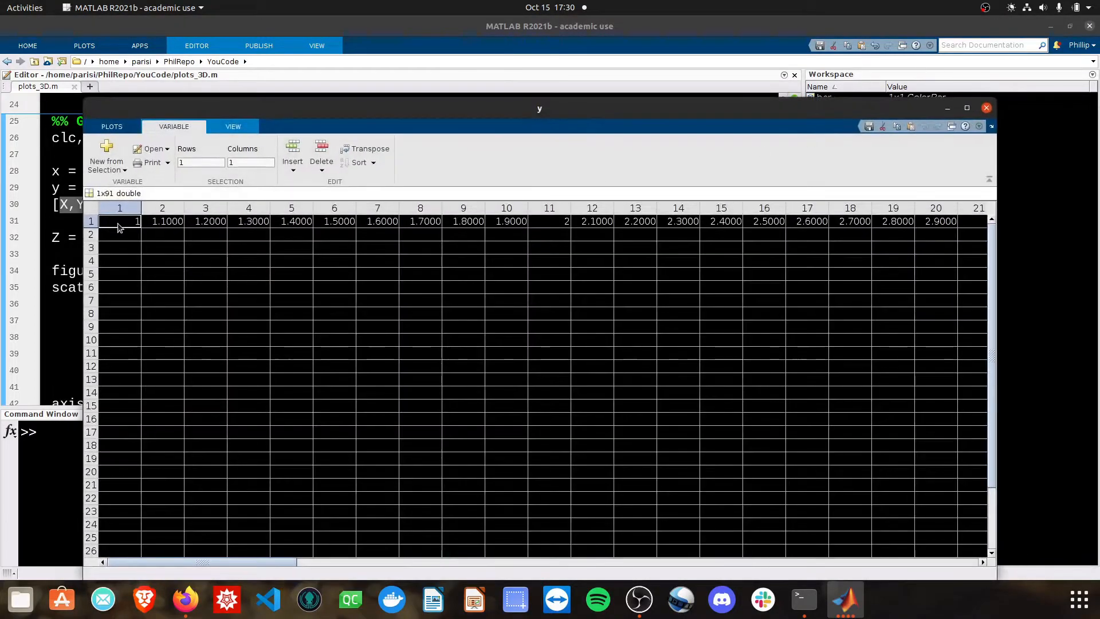
pyautogui.click(984, 107)
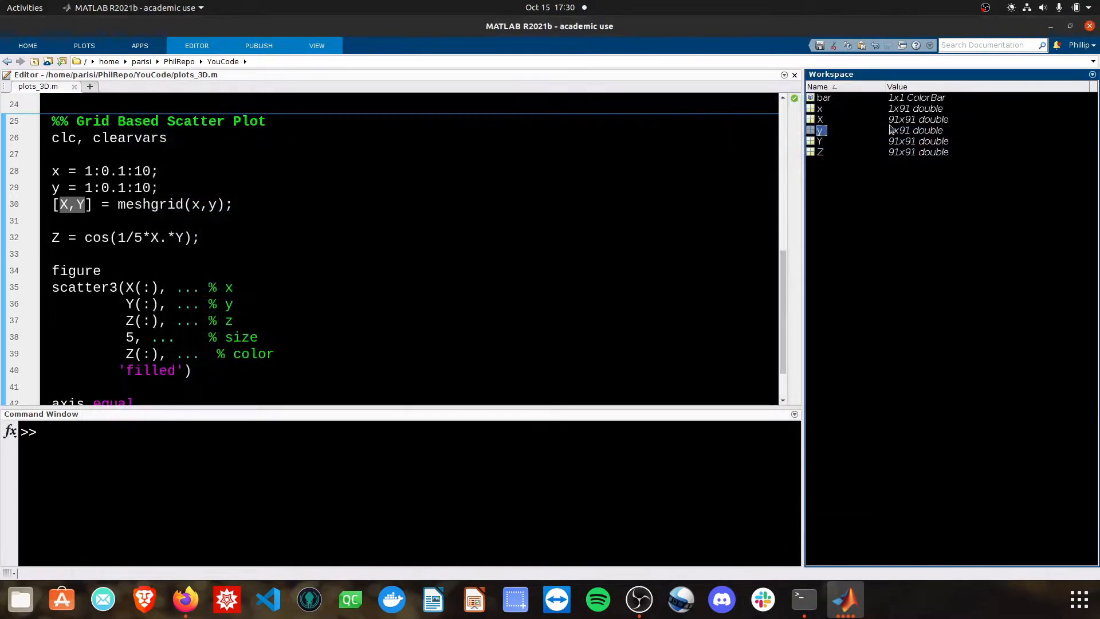
pyautogui.doubleClick(819, 141)
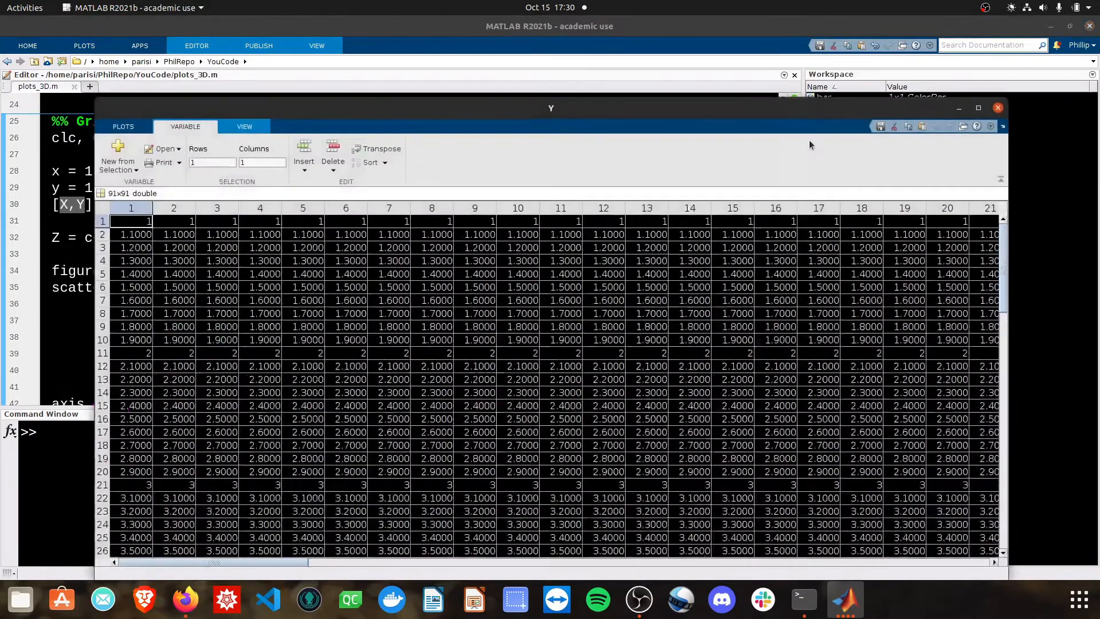
pyautogui.moveTo(131, 221); pyautogui.dragTo(130, 498)
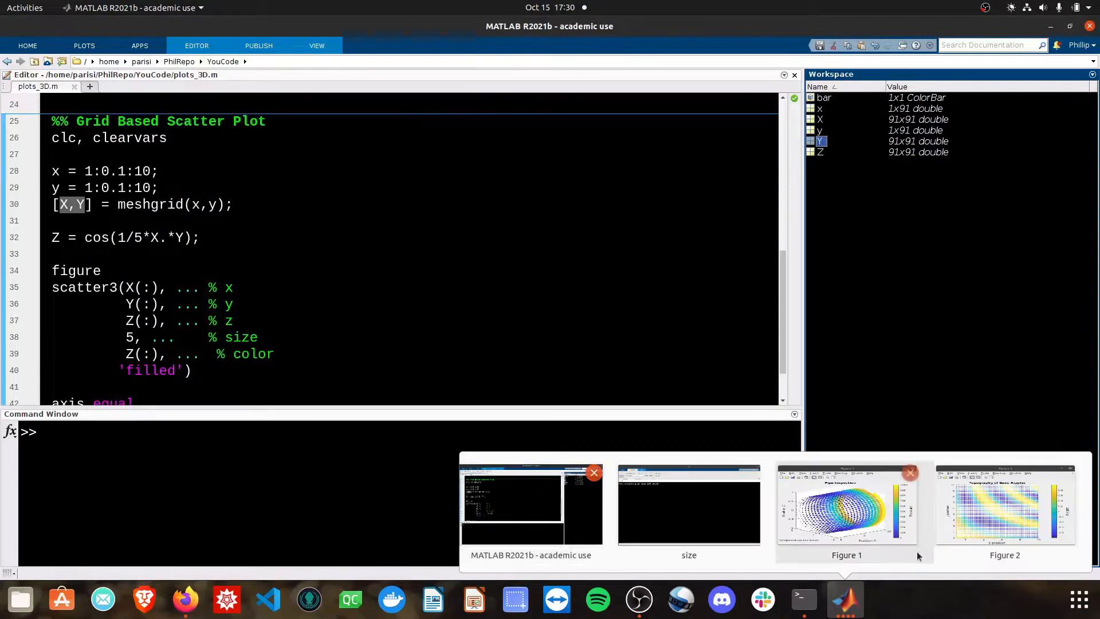
# Raise Figure 2 and rotate the sand ripple plot to show heights.
pyautogui.click(1003, 505)
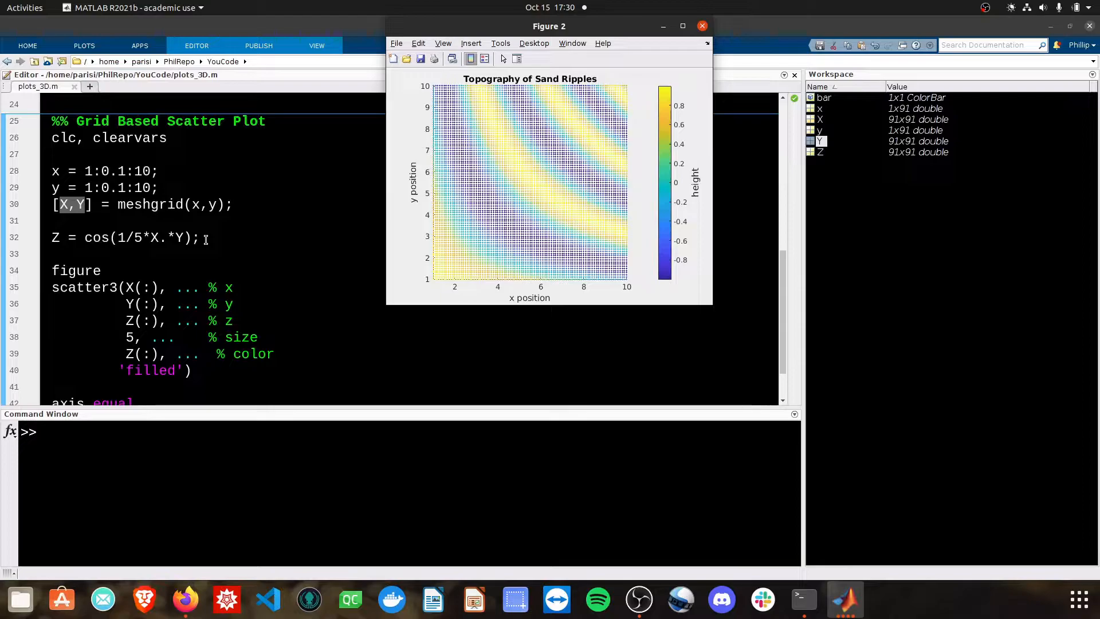
pyautogui.click(700, 26)
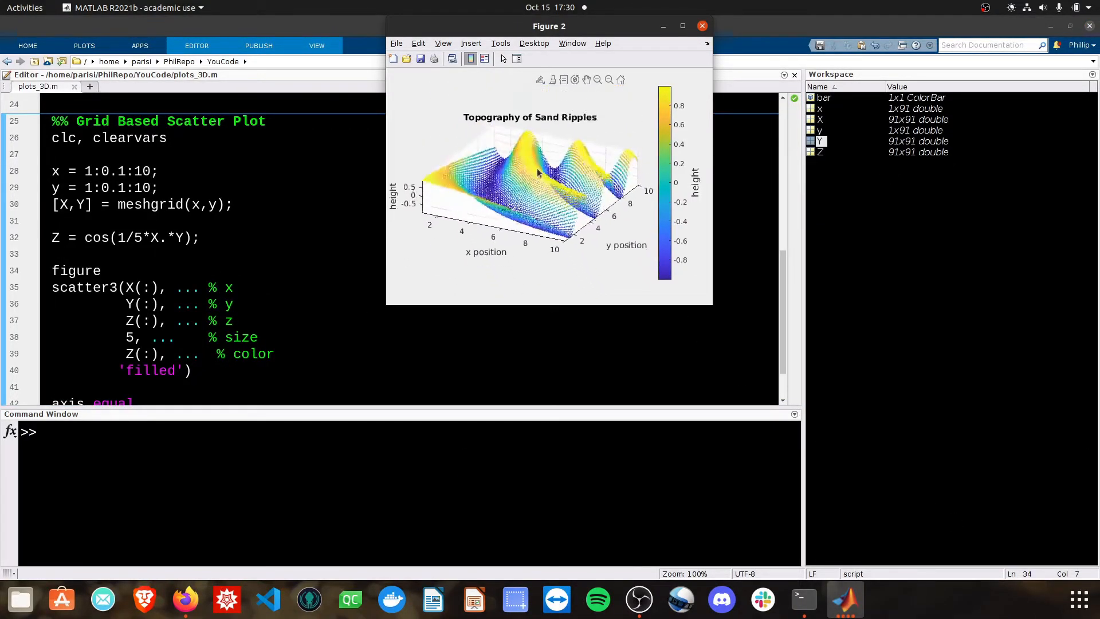
pyautogui.moveTo(540, 175); pyautogui.dragTo(502, 182)
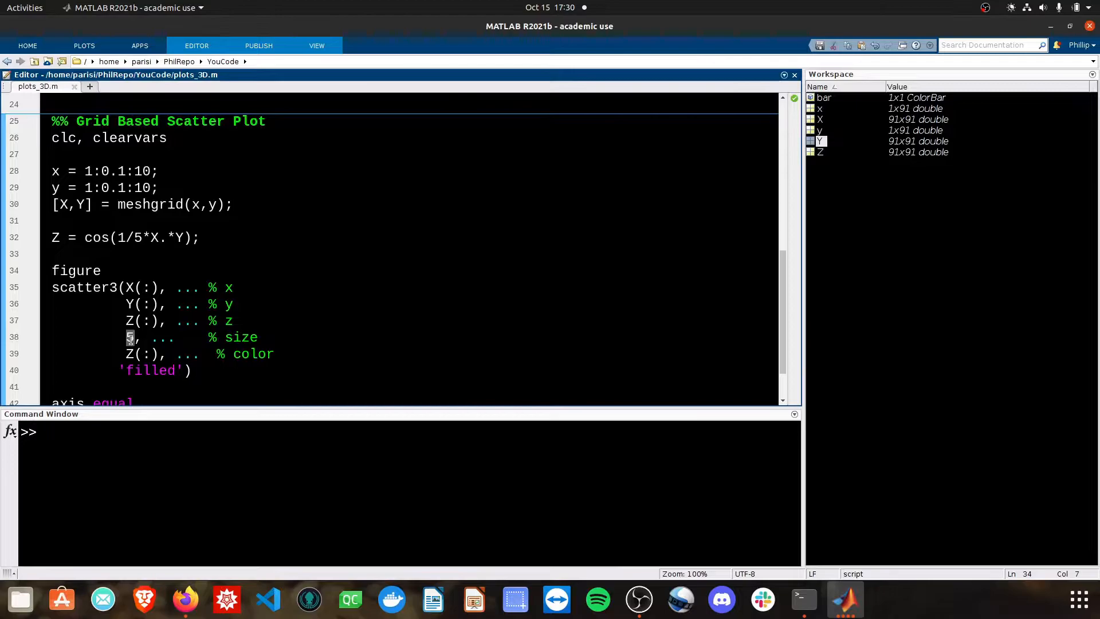
# Point out marker size 5 and the Z(:) color argument in scatter3.
pyautogui.doubleClick(129, 338)
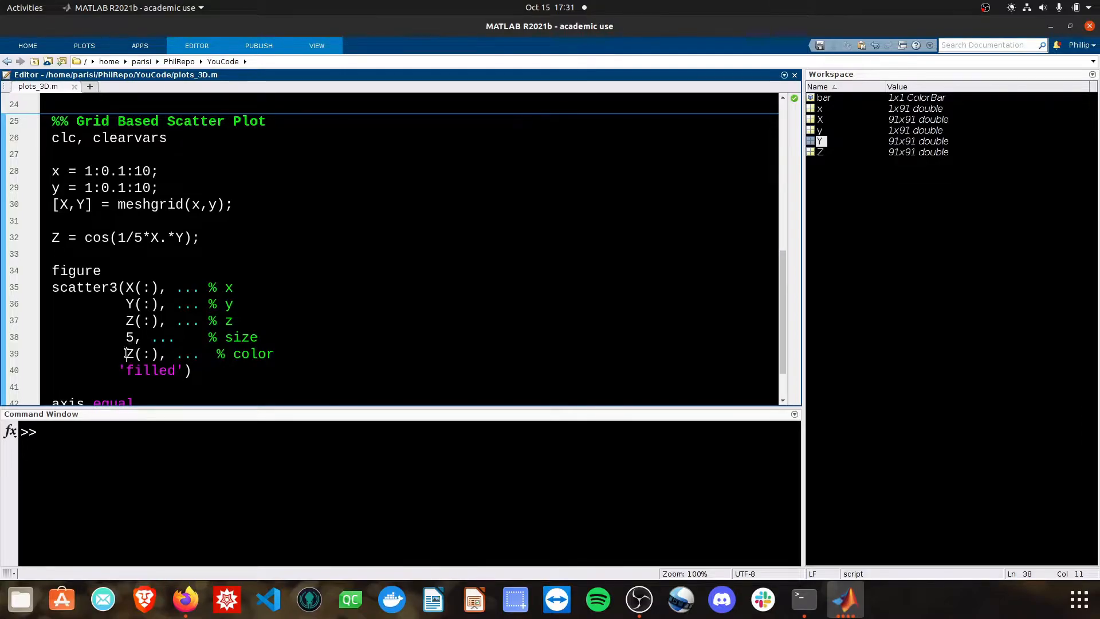
pyautogui.doubleClick(141, 354)
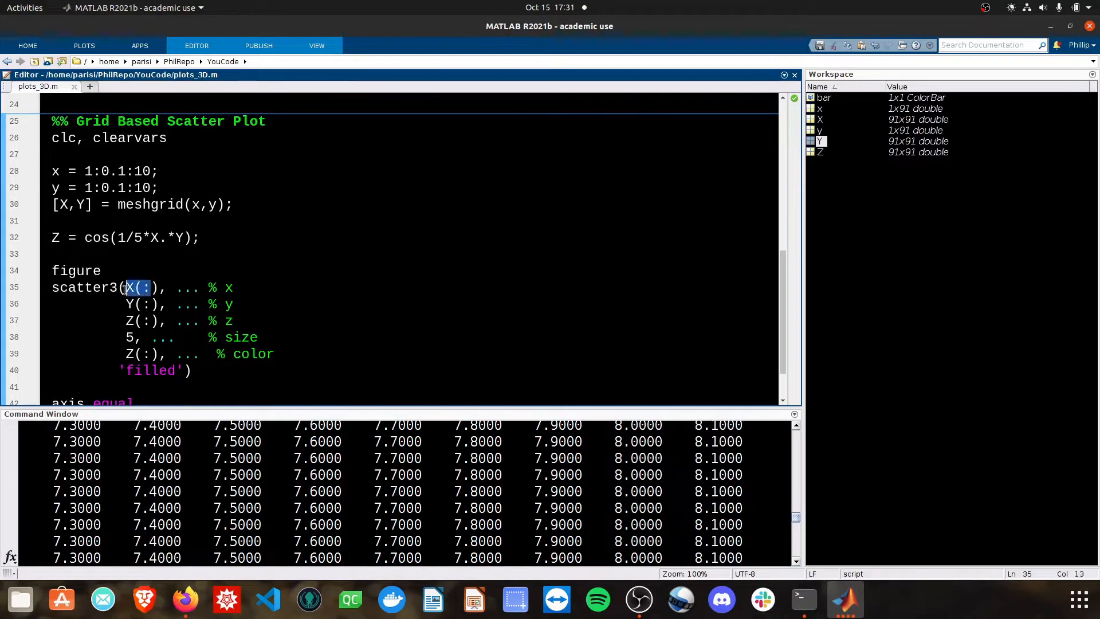
# Add a 1xN note to the X(:) comment and check length(X(:)).
pyautogui.write('1')
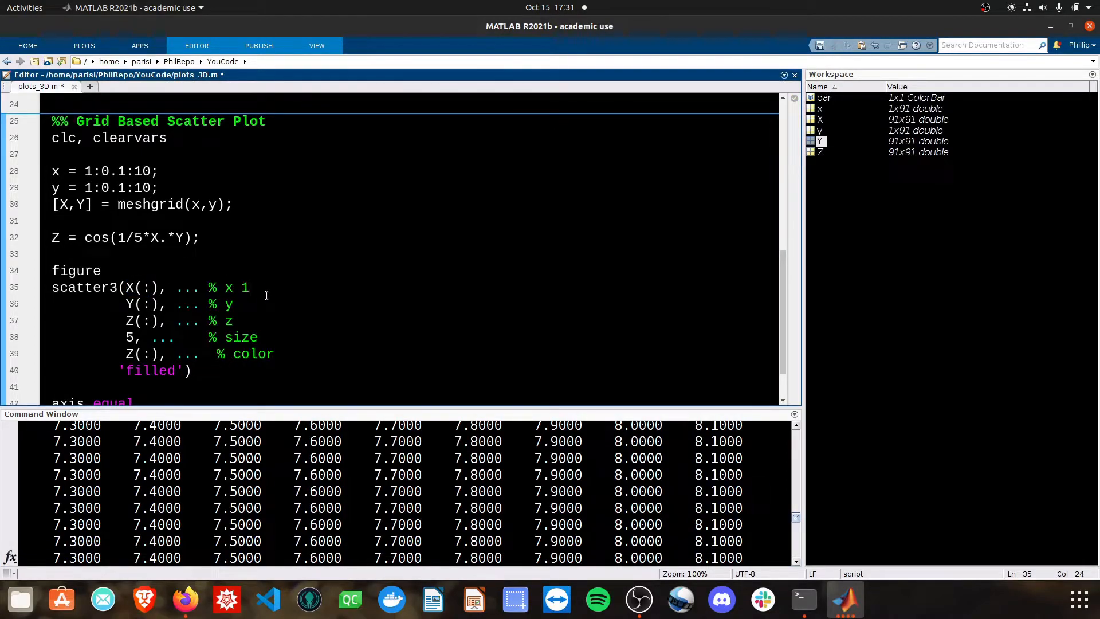
pyautogui.write('xN, 91x91 --> 1xN')
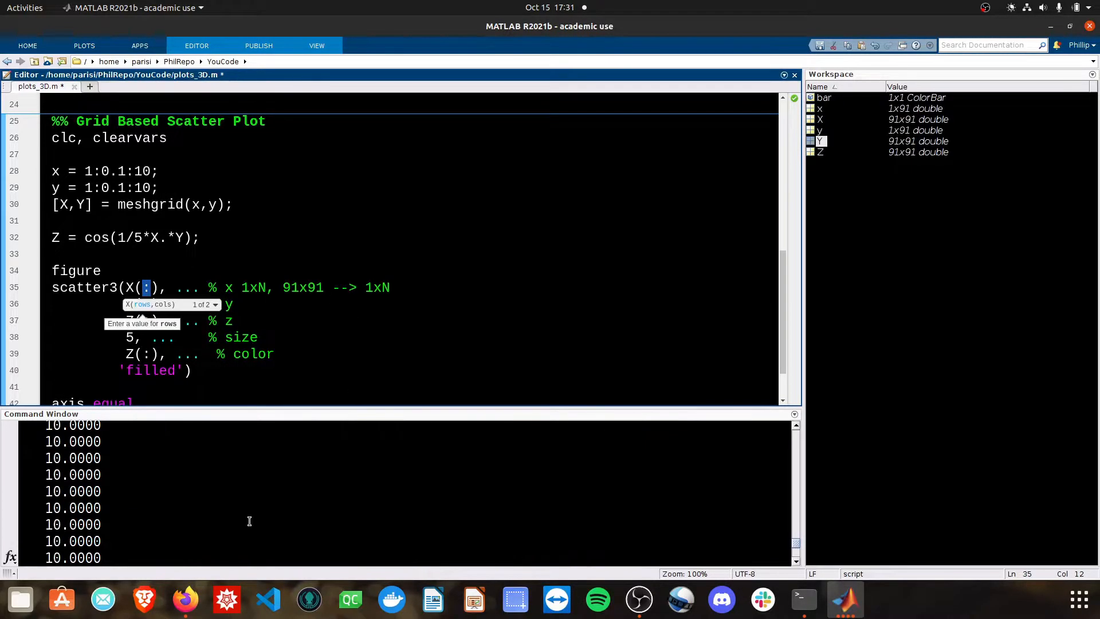
pyautogui.write('length(X(:')
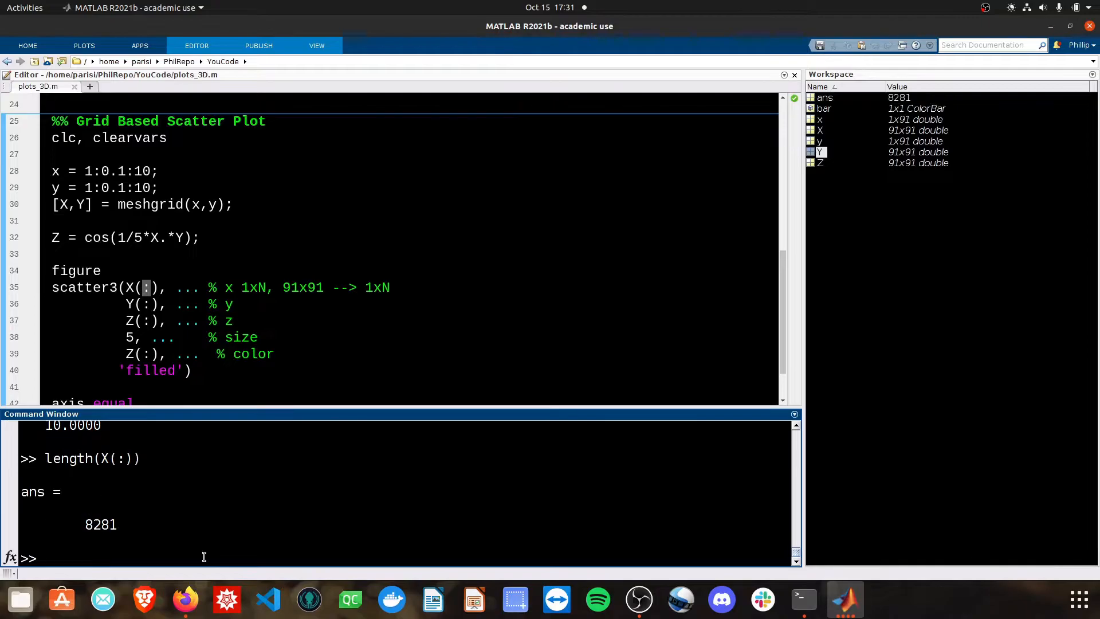
# Copy the 8281 result and append 1x8281 to the comment.
pyautogui.doubleClick(98, 524)
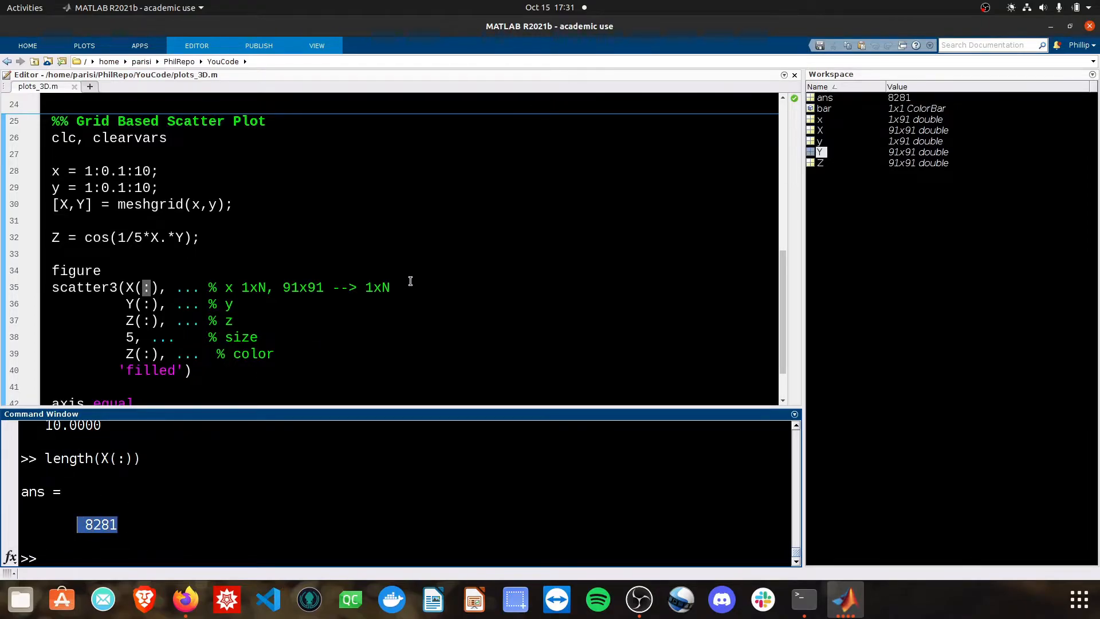
pyautogui.write('1x')
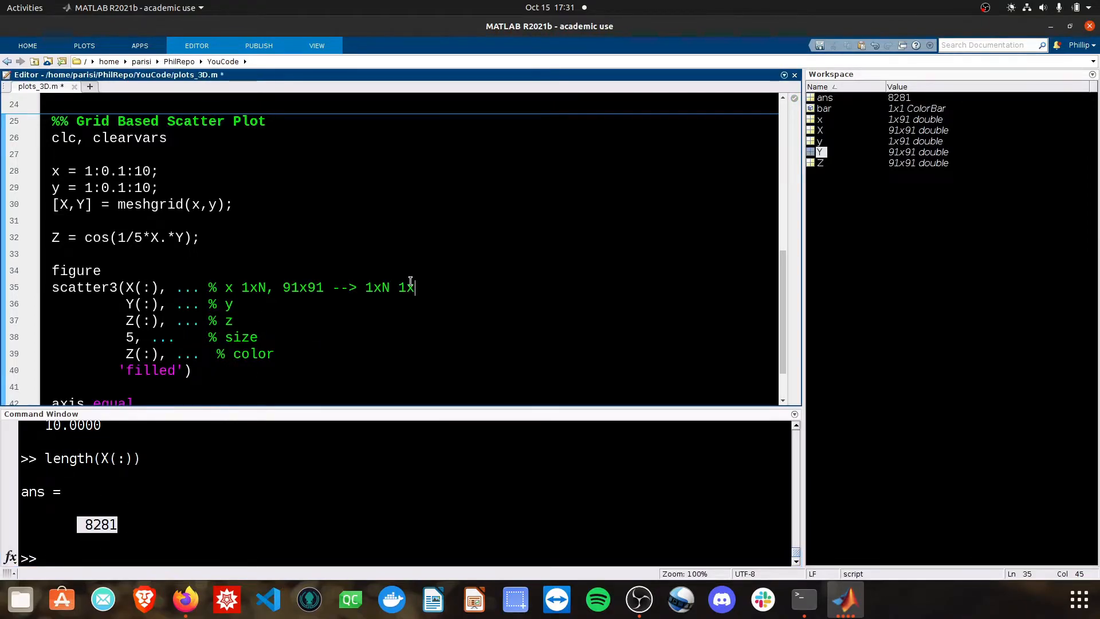
pyautogui.write('8281')
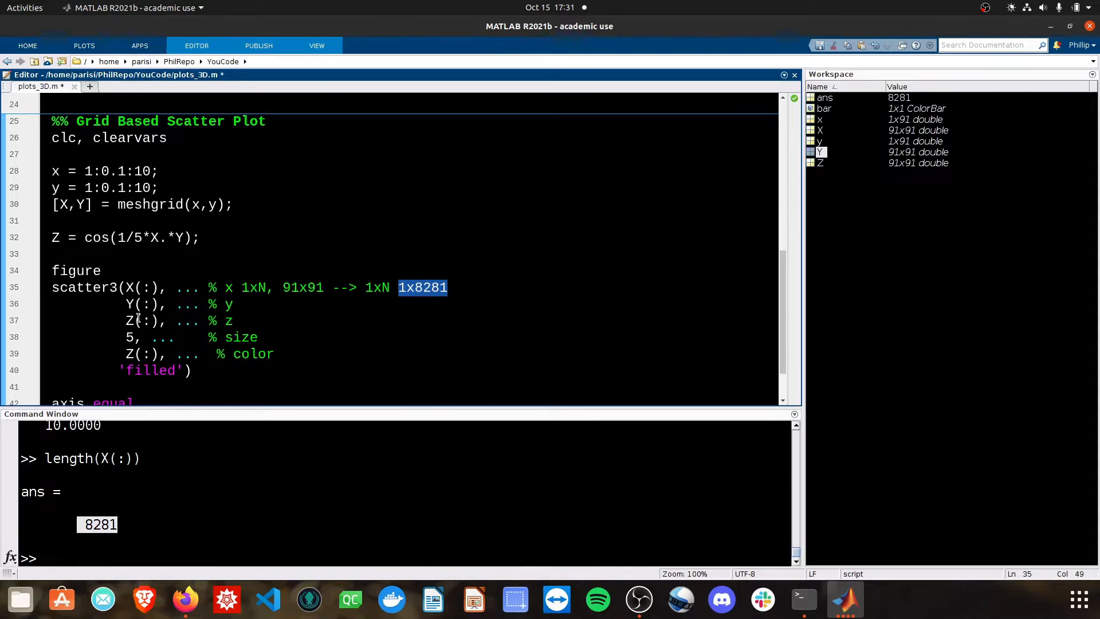
pyautogui.click(211, 370)
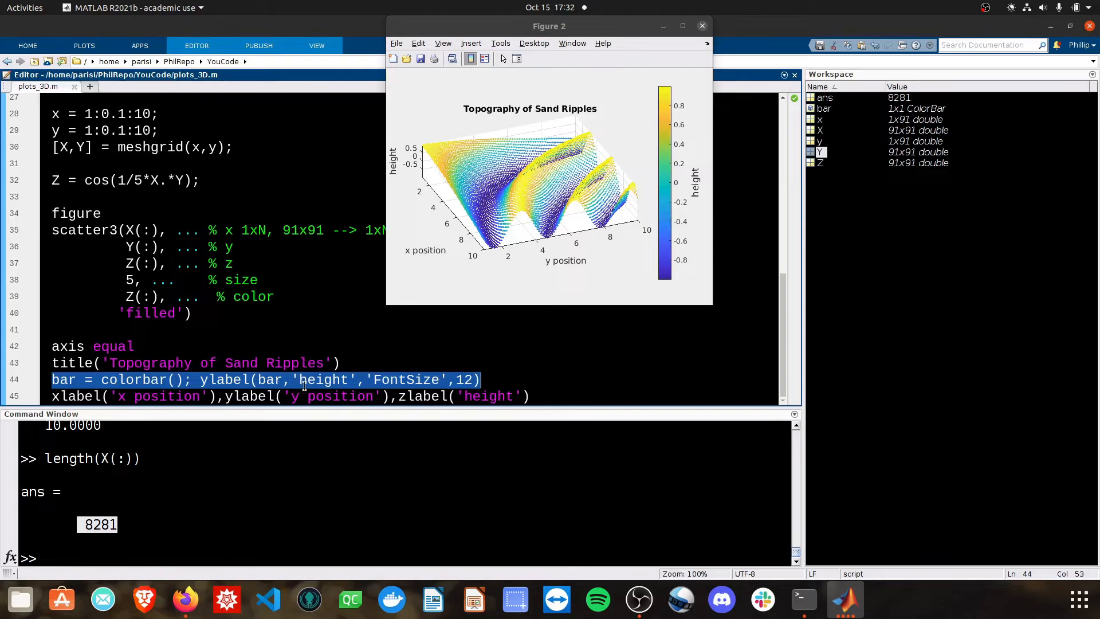
# Highlight the colorbar 'height' label and the x, y, z axis labels.
pyautogui.doubleClick(324, 379)
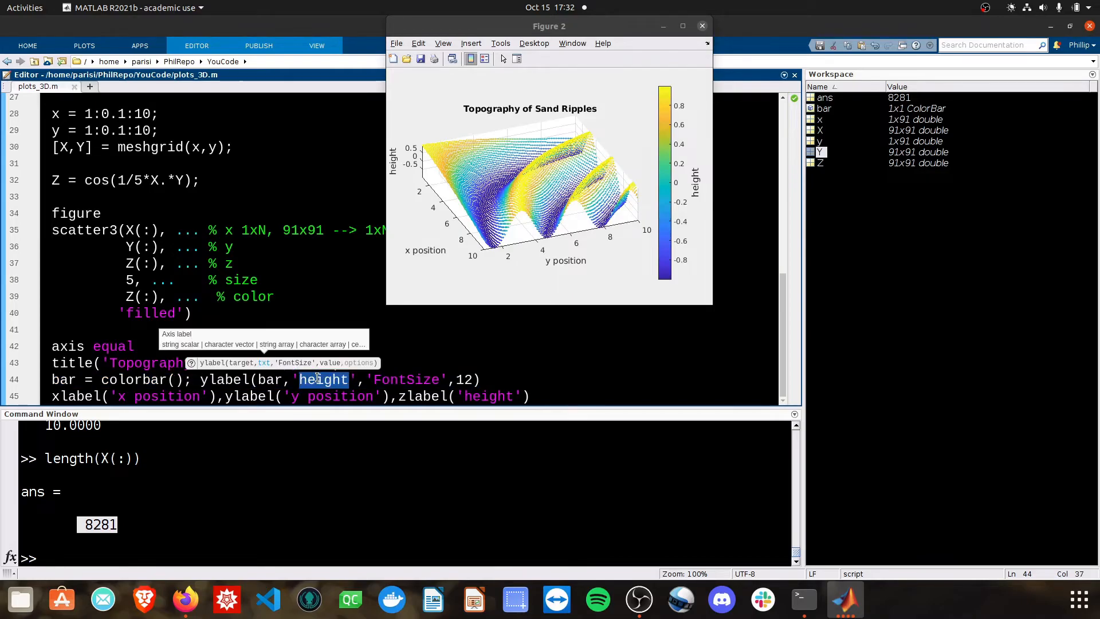
pyautogui.click(537, 396)
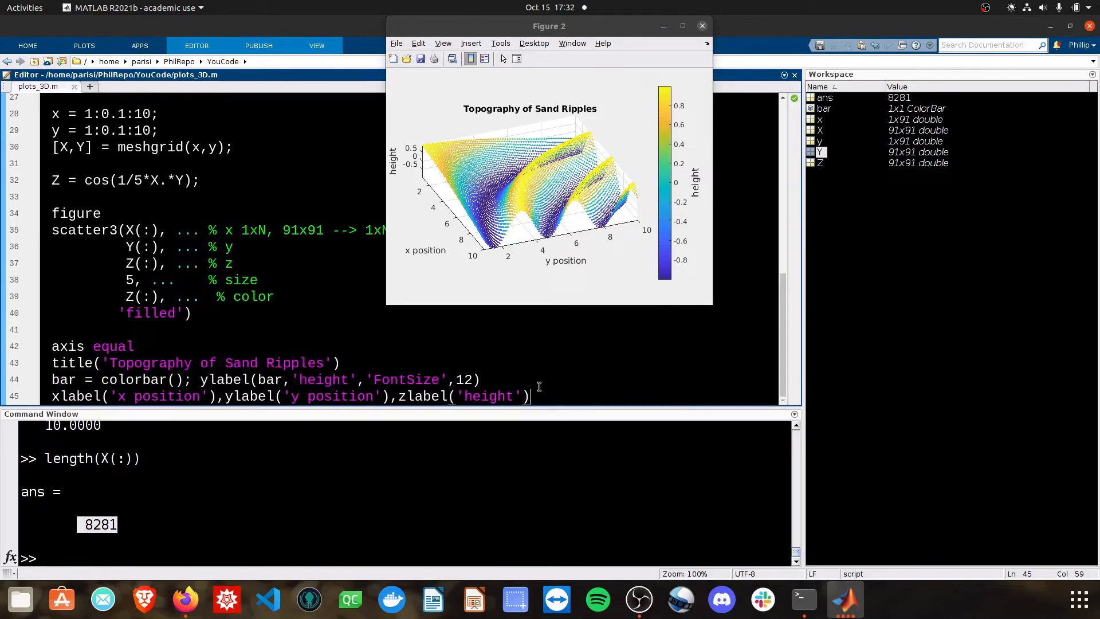